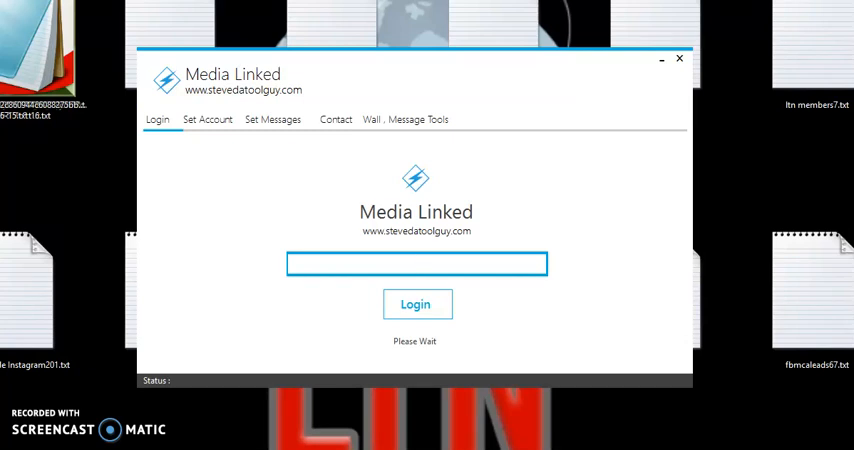
Step: Enter the masked login key and submit it so the account reports active and logged in
{"action": "left_click", "coordinate": [416, 264]}
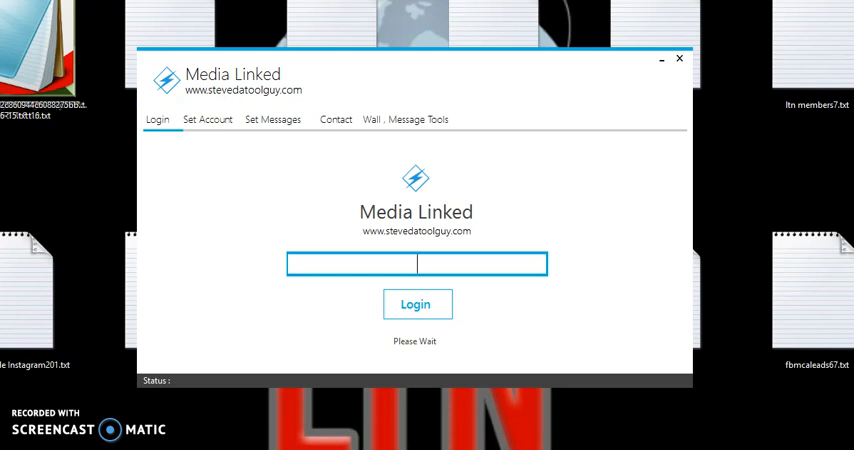
{"action": "mouse_move", "coordinate": [242, 110]}
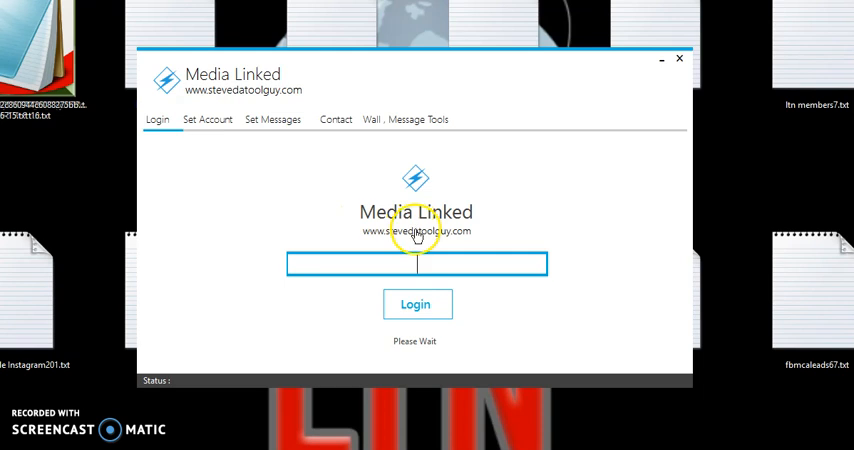
{"action": "mouse_move", "coordinate": [276, 224]}
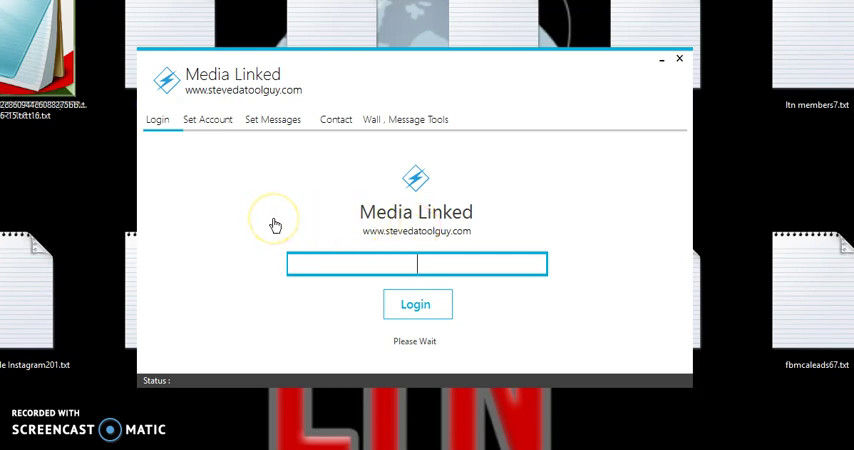
{"action": "mouse_move", "coordinate": [276, 224]}
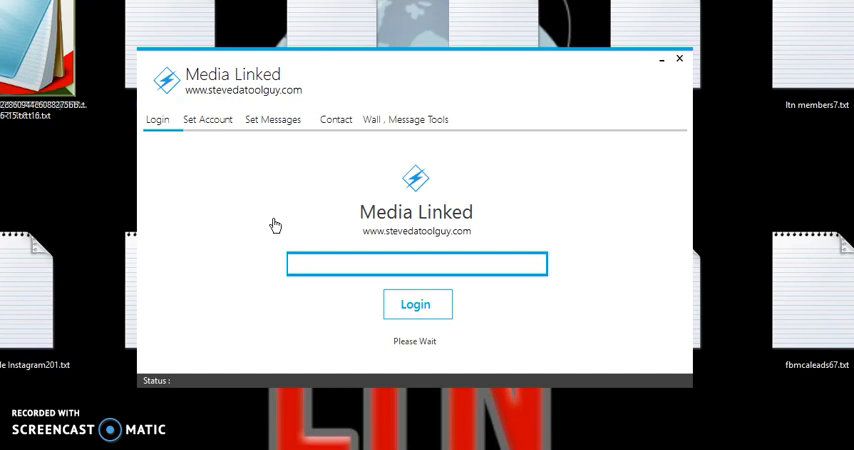
{"action": "left_click", "coordinate": [416, 264]}
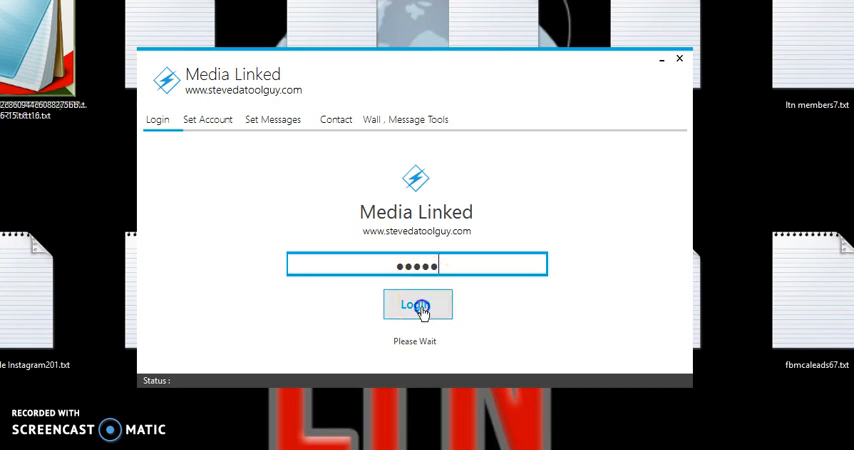
{"action": "left_click", "coordinate": [416, 304]}
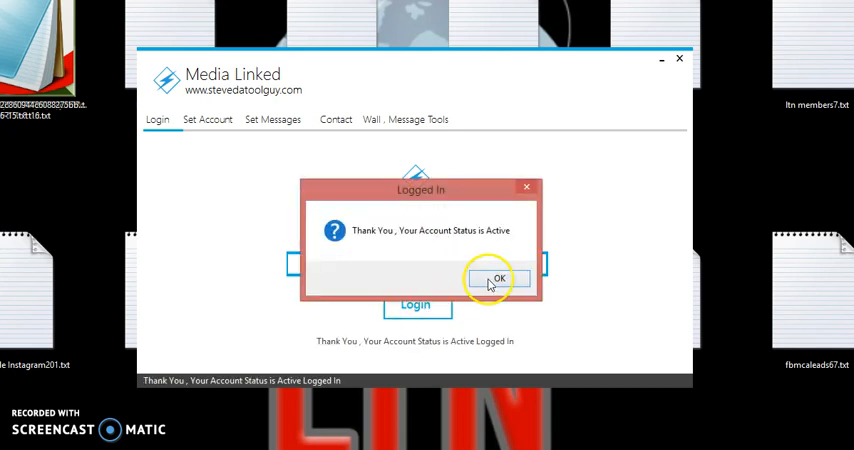
{"action": "left_click", "coordinate": [492, 278]}
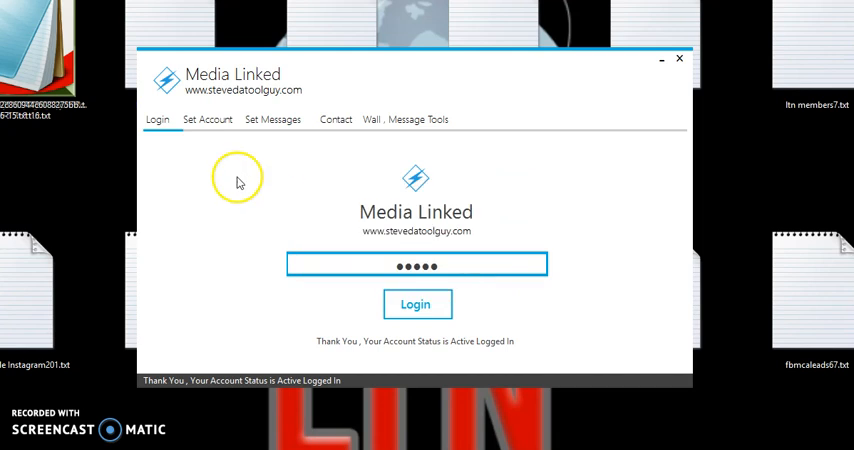
Step: Import linkedin accounts.txt from Documents so one account email is listed and found
{"action": "left_click", "coordinate": [208, 118]}
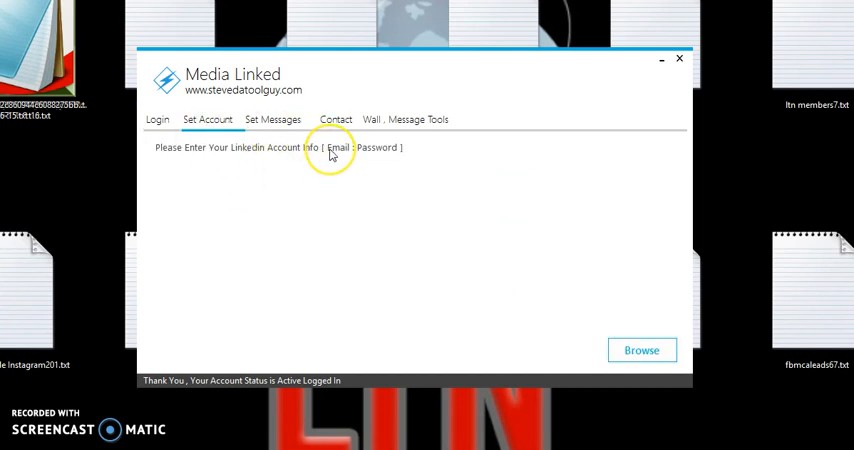
{"action": "mouse_move", "coordinate": [352, 152]}
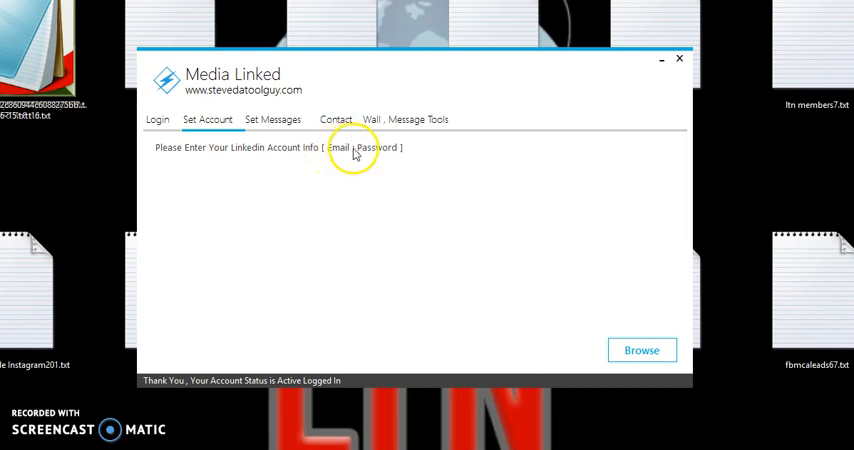
{"action": "mouse_move", "coordinate": [380, 148]}
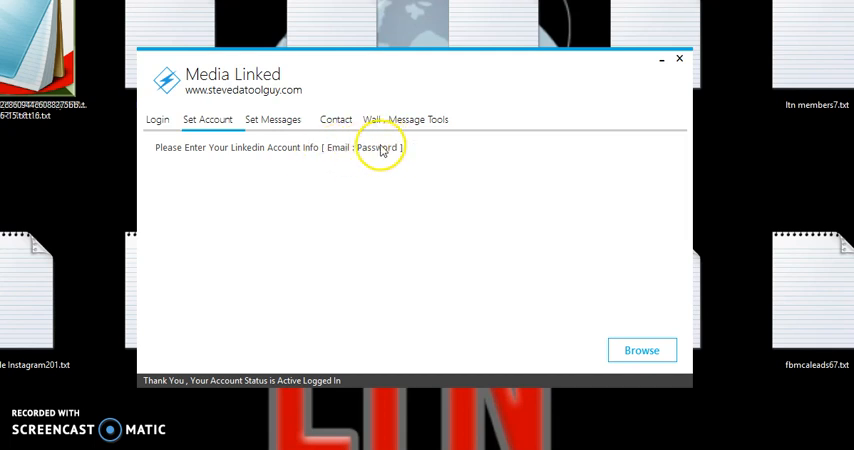
{"action": "mouse_move", "coordinate": [332, 152]}
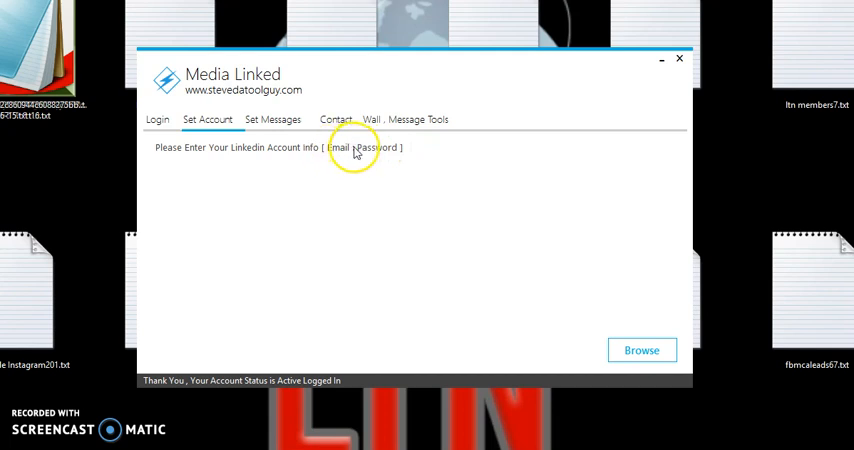
{"action": "mouse_move", "coordinate": [390, 168]}
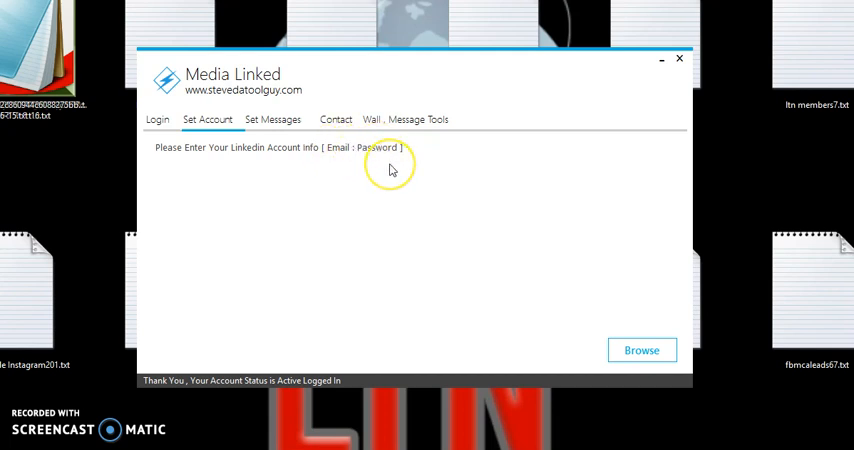
{"action": "mouse_move", "coordinate": [390, 168]}
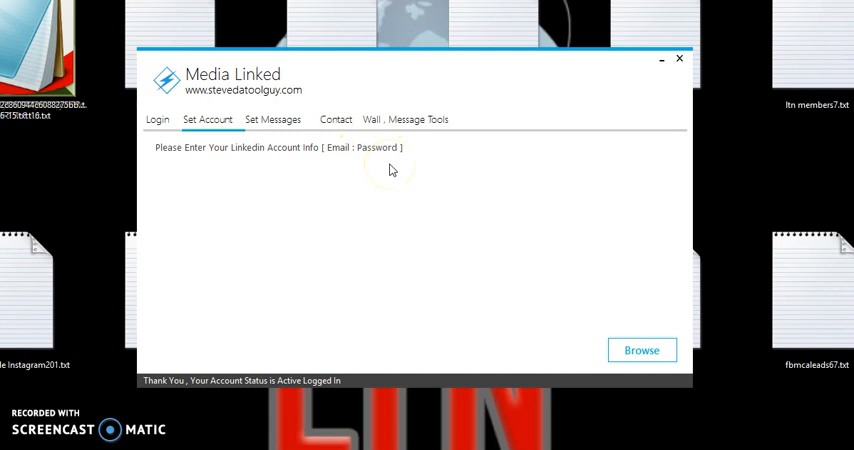
{"action": "left_click", "coordinate": [640, 350]}
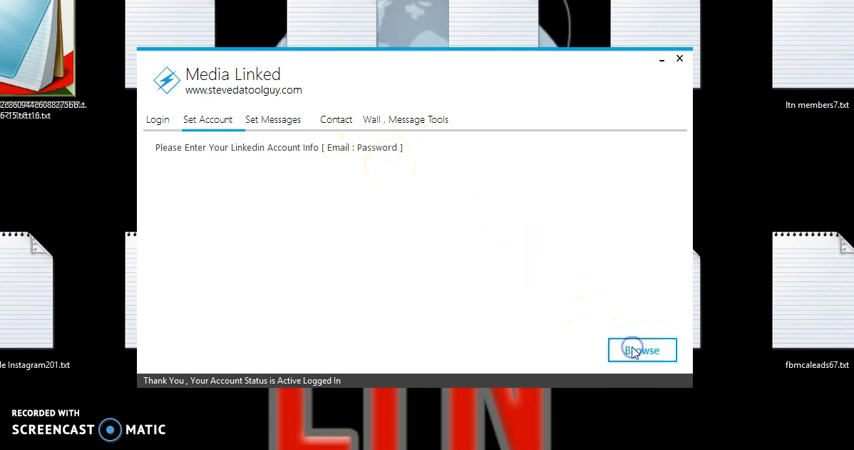
{"action": "left_click", "coordinate": [640, 350]}
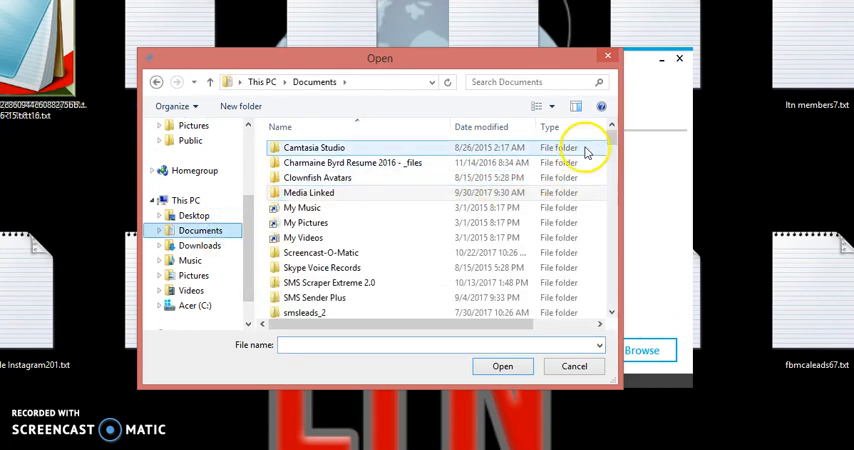
{"action": "scroll", "scroll_direction": "down", "scroll_amount": 3}
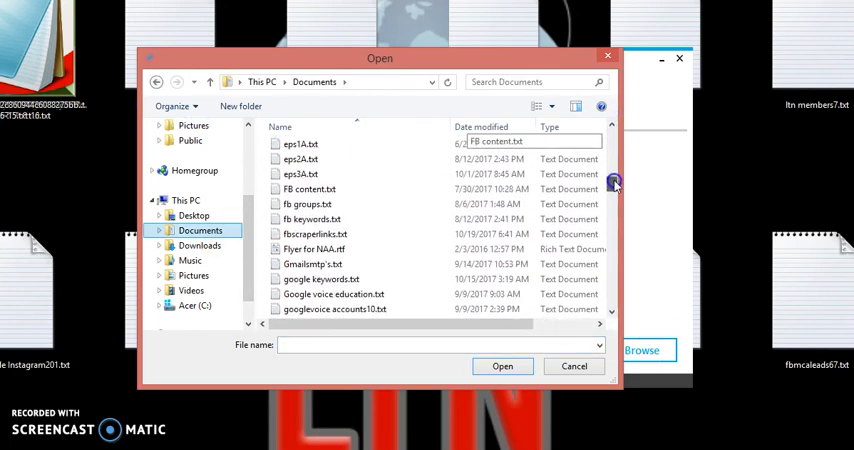
{"action": "scroll", "scroll_direction": "down", "scroll_amount": 3}
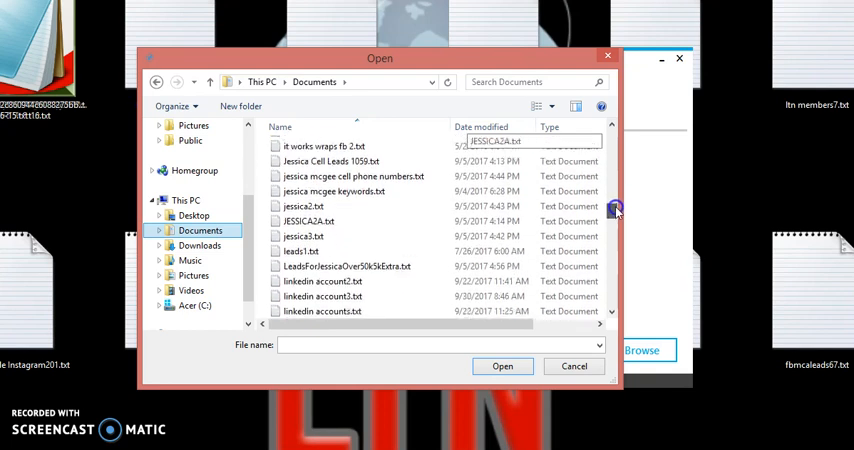
{"action": "left_click", "coordinate": [322, 252]}
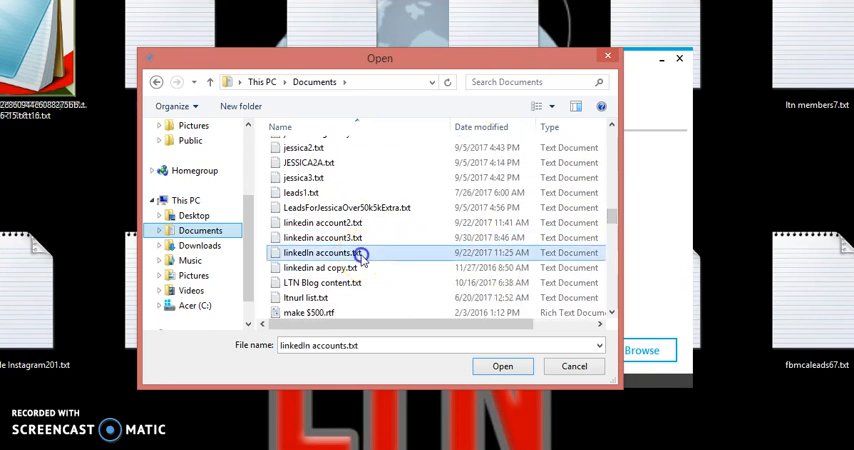
{"action": "left_click", "coordinate": [502, 366]}
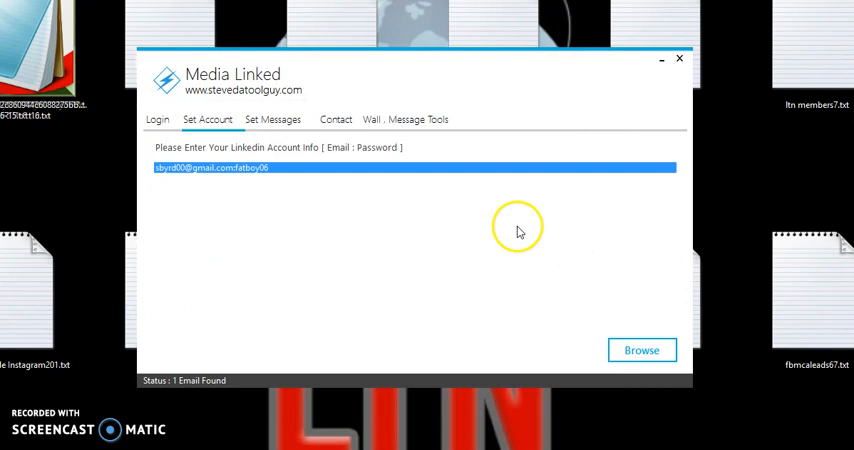
Step: Write the message body "Hi How's it going?" in the Set Messages content box
{"action": "left_click", "coordinate": [272, 118]}
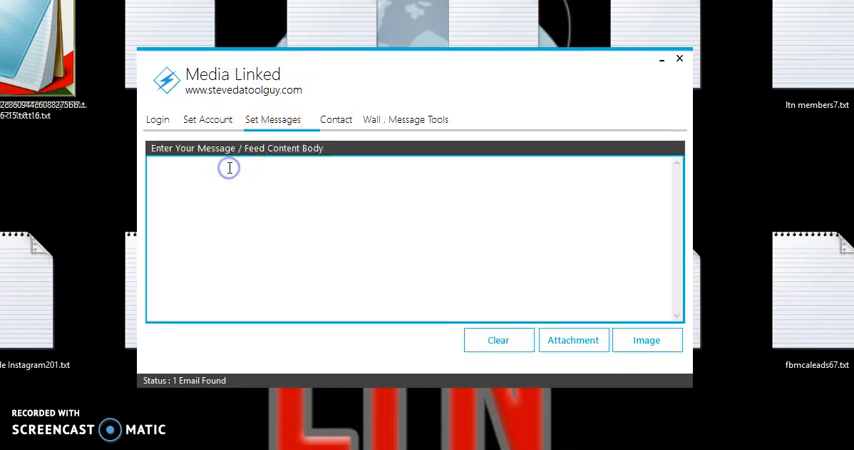
{"action": "type", "text": "Hi Hows"}
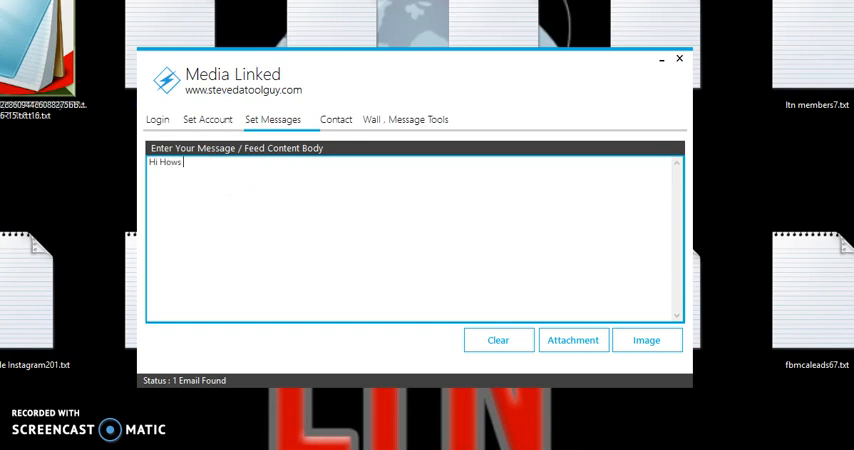
{"action": "type", "text": "it going"}
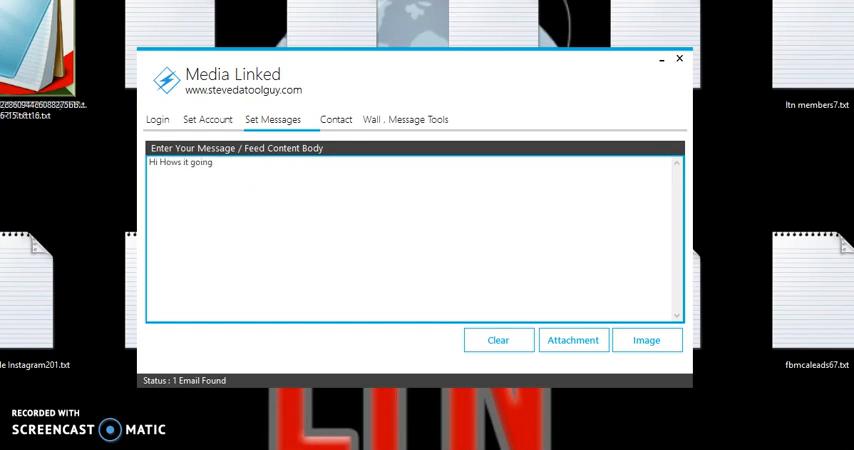
{"action": "type", "text": "?"}
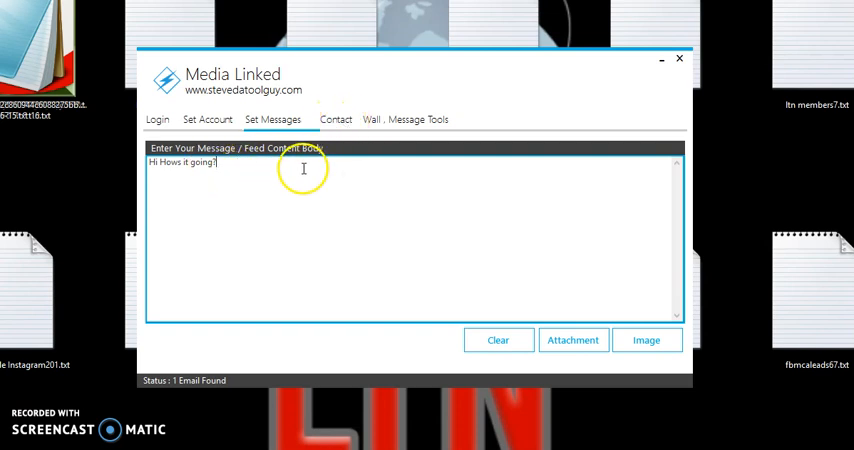
{"action": "mouse_move", "coordinate": [234, 164]}
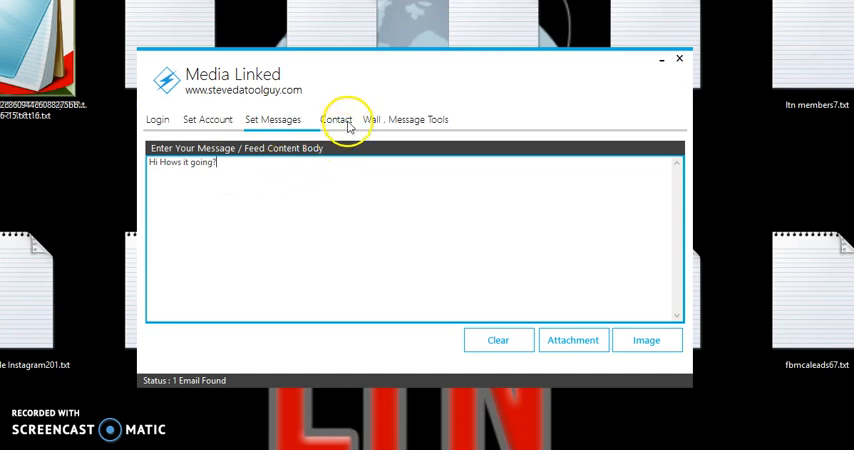
{"action": "mouse_move", "coordinate": [344, 124]}
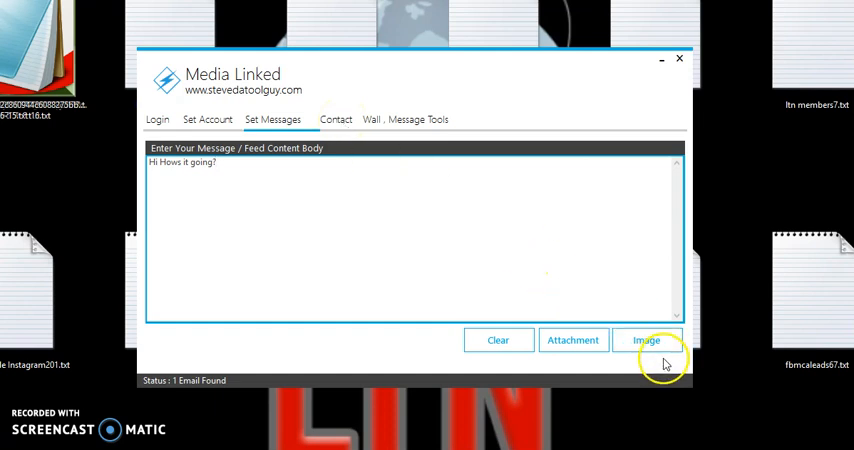
{"action": "mouse_move", "coordinate": [538, 262]}
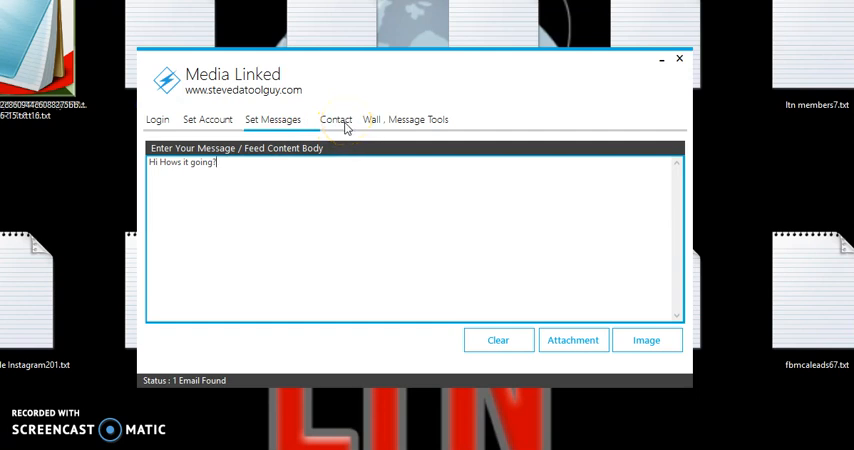
{"action": "mouse_move", "coordinate": [404, 120]}
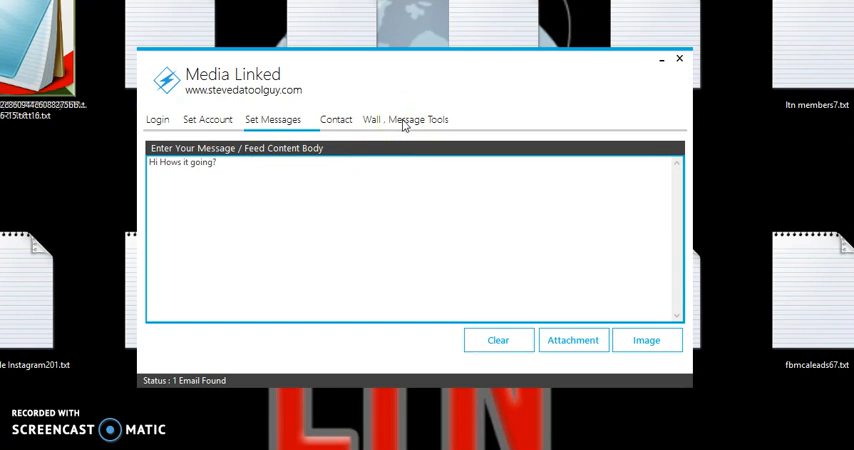
{"action": "mouse_move", "coordinate": [330, 102]}
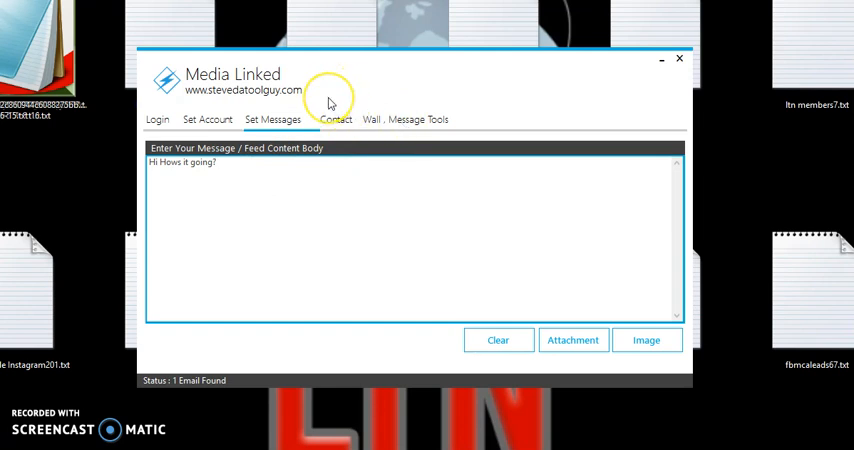
{"action": "mouse_move", "coordinate": [332, 100]}
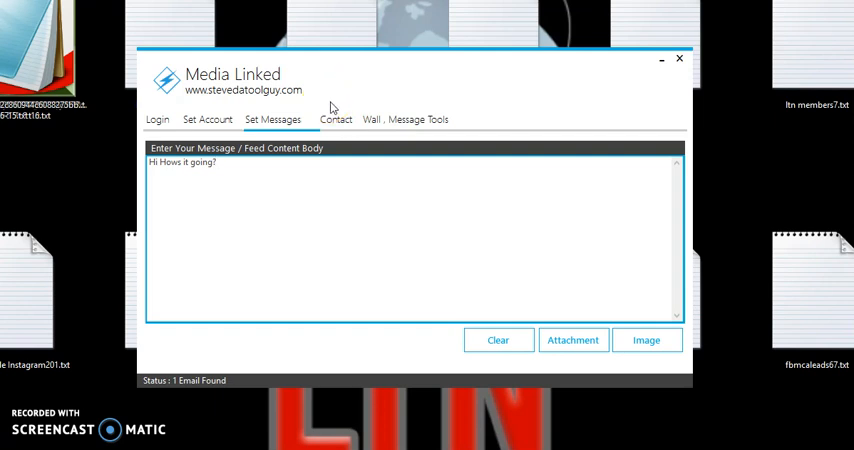
Step: Show the Contact section with its empty contact list
{"action": "left_click", "coordinate": [336, 118]}
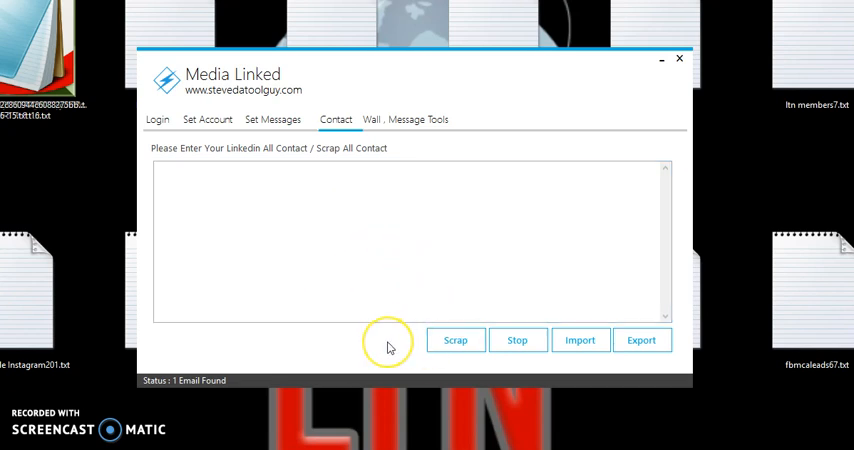
{"action": "mouse_move", "coordinate": [388, 348]}
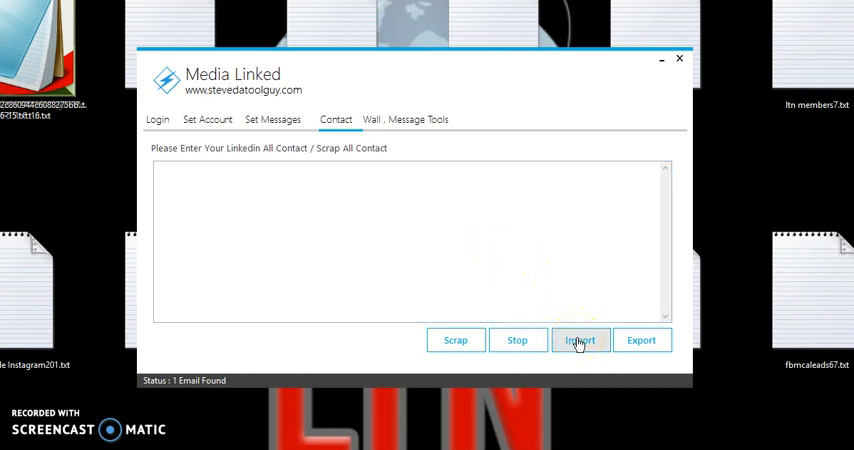
Step: Import a contact .txt file from the Media Linked folder, listing 50 messaging links
{"action": "left_click", "coordinate": [580, 340]}
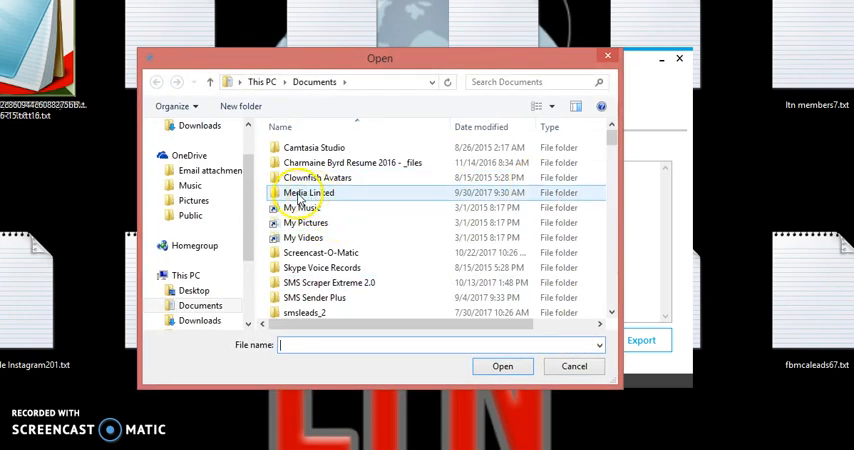
{"action": "double_click", "coordinate": [308, 192]}
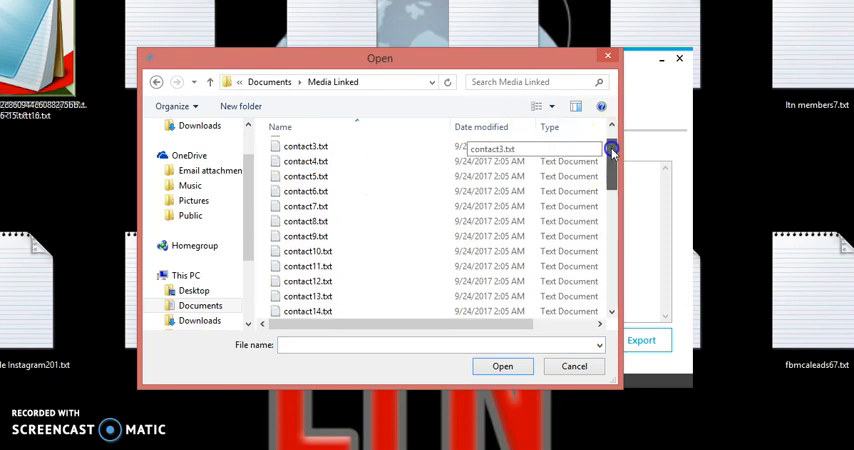
{"action": "scroll", "scroll_direction": "down", "scroll_amount": 3}
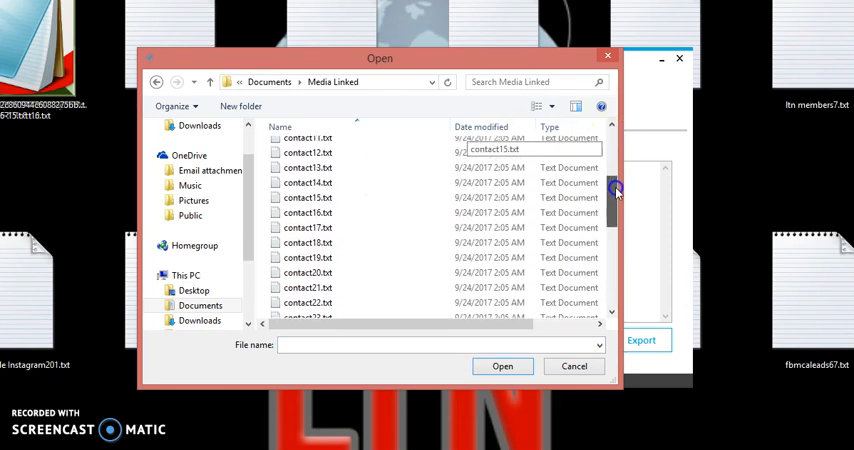
{"action": "scroll", "scroll_direction": "up", "scroll_amount": 3}
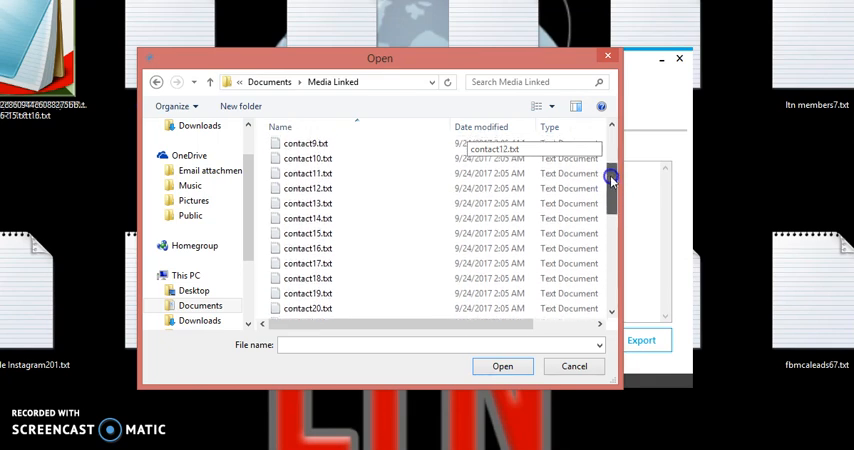
{"action": "scroll", "scroll_direction": "up", "scroll_amount": 3}
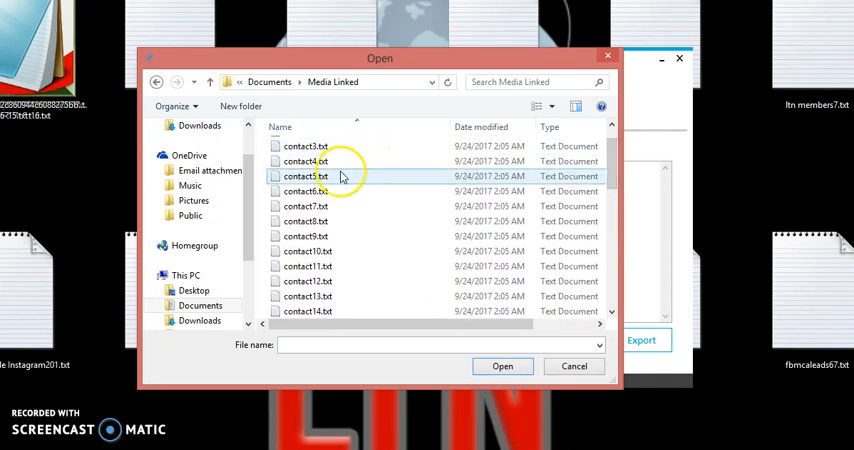
{"action": "left_click", "coordinate": [308, 192]}
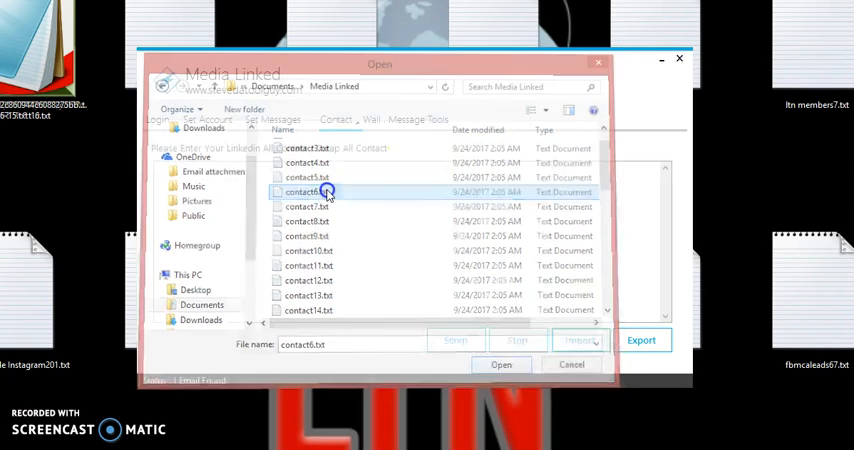
{"action": "left_click", "coordinate": [500, 364]}
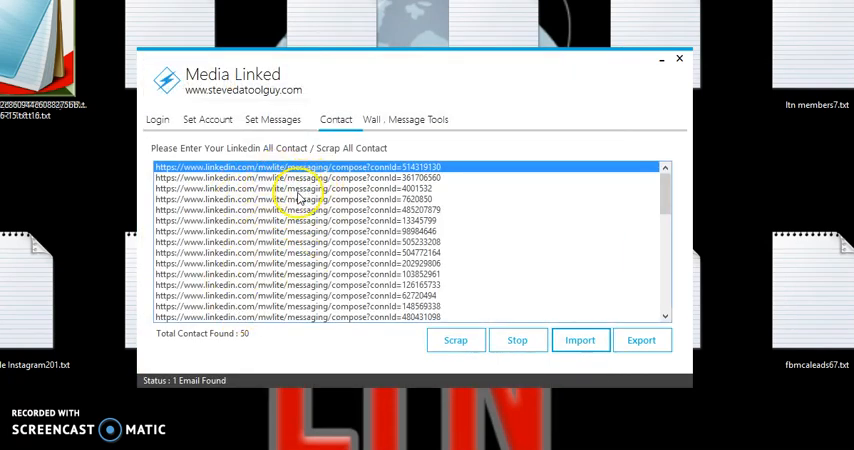
{"action": "mouse_move", "coordinate": [528, 248]}
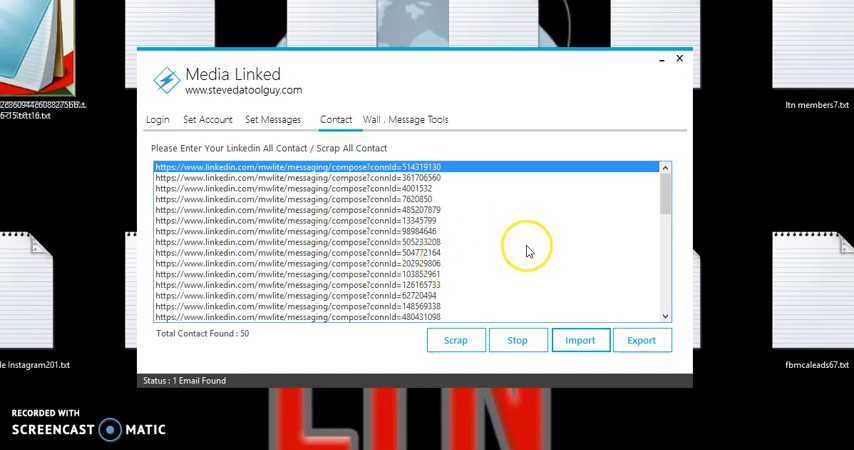
{"action": "mouse_move", "coordinate": [536, 258]}
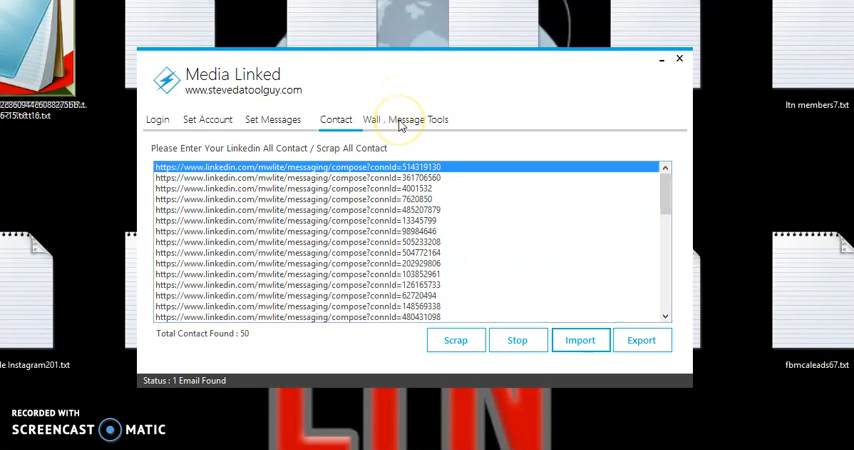
Step: Choose the 'Message to Connections' task with 50 contacts and a thread wait of 5
{"action": "left_click", "coordinate": [404, 118]}
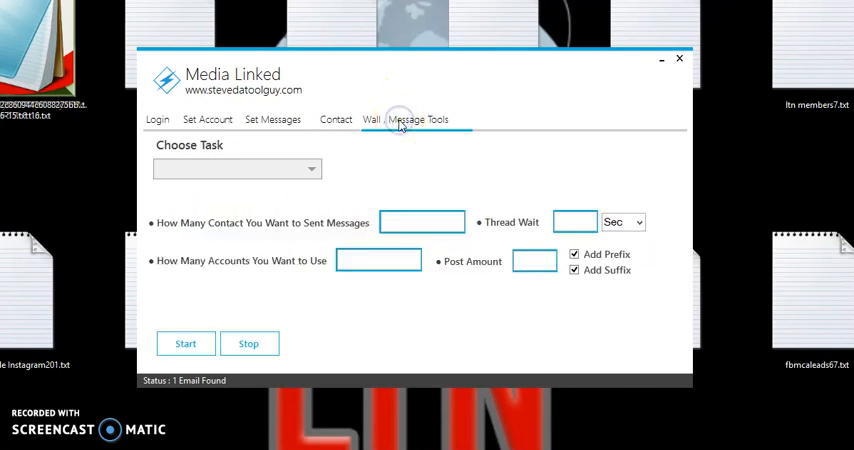
{"action": "mouse_move", "coordinate": [288, 156]}
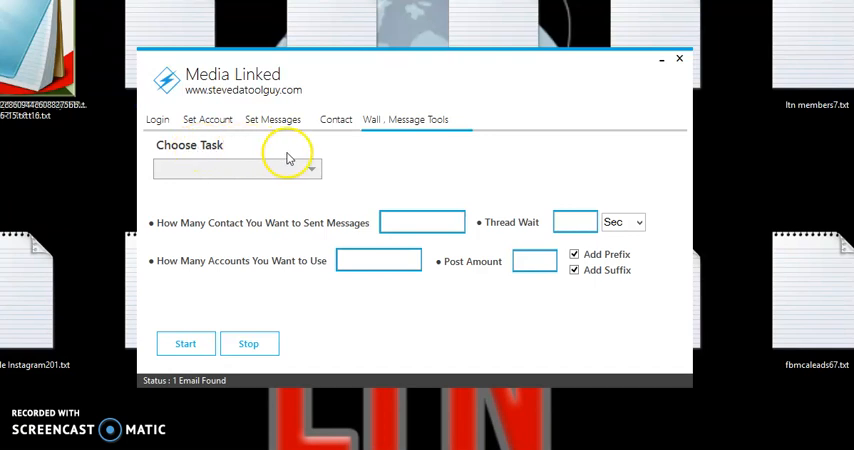
{"action": "left_click", "coordinate": [312, 168]}
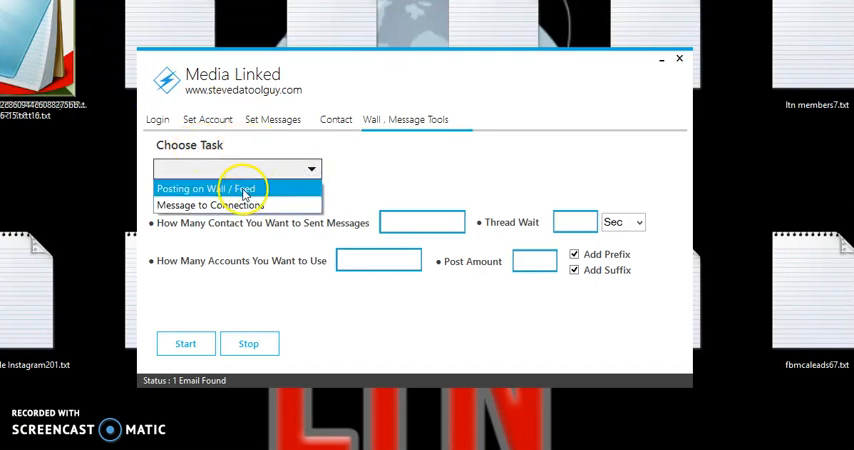
{"action": "mouse_move", "coordinate": [222, 204]}
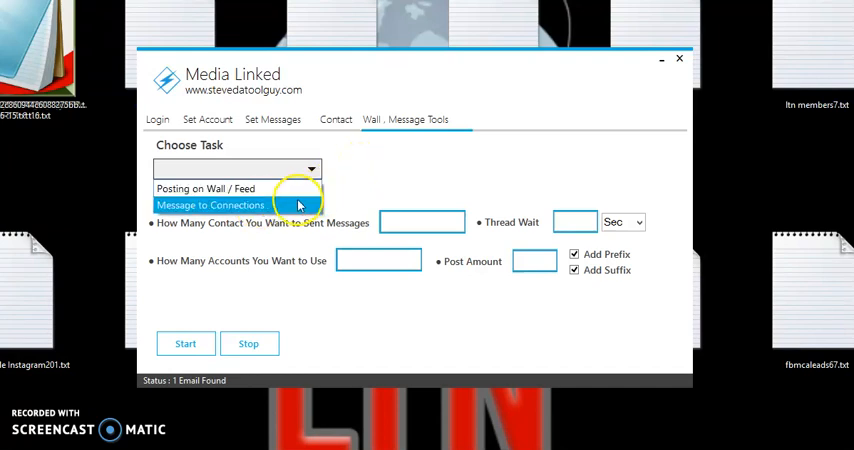
{"action": "left_click", "coordinate": [210, 204]}
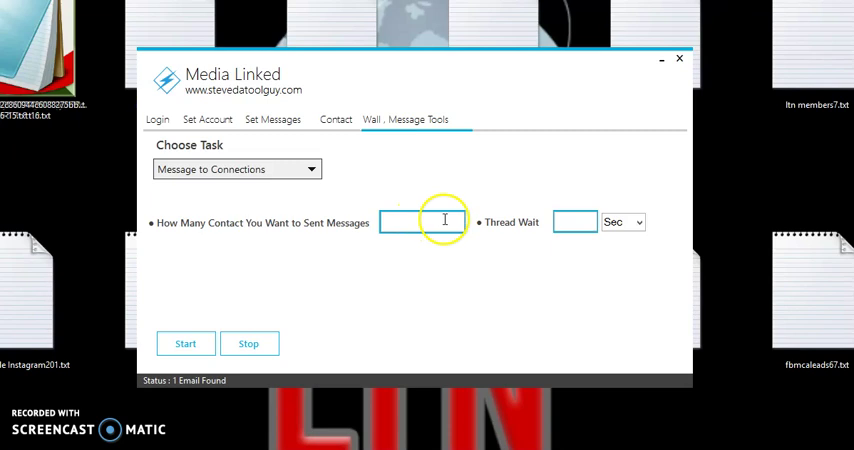
{"action": "type", "text": "5"}
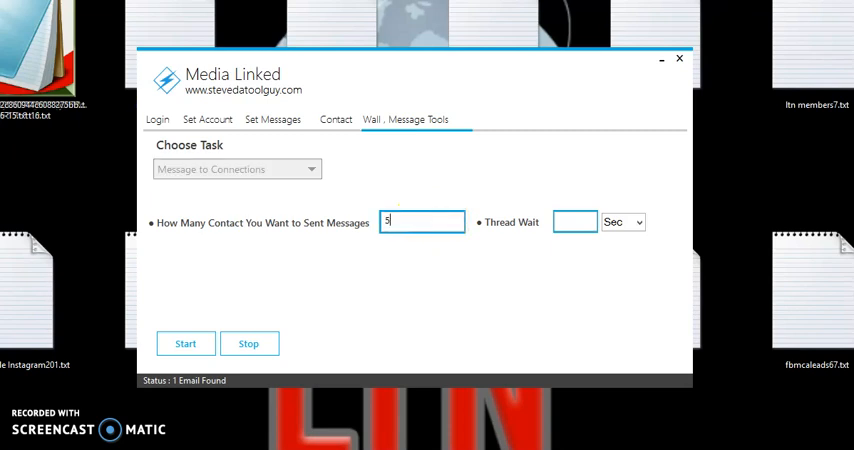
{"action": "type", "text": "0"}
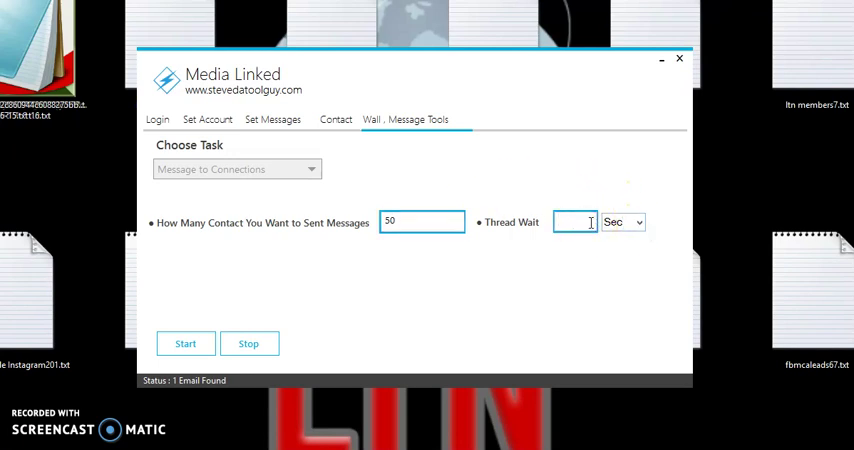
{"action": "type", "text": "5"}
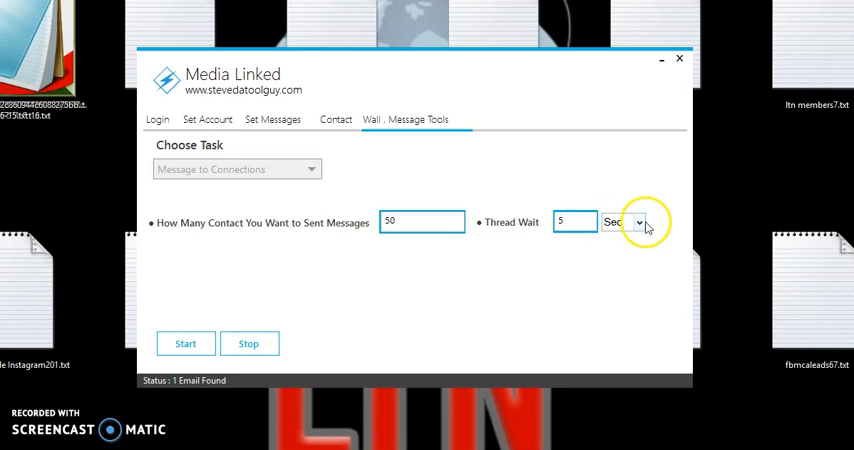
Step: Set the thread wait unit to seconds
{"action": "left_click", "coordinate": [638, 222]}
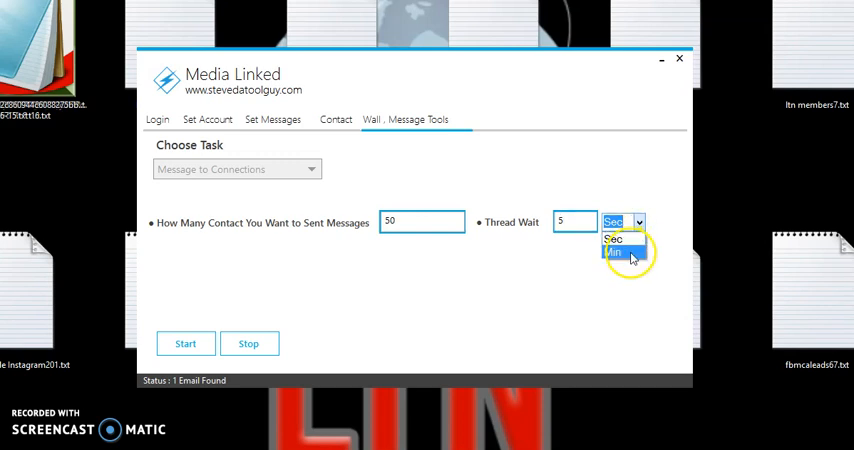
{"action": "left_click", "coordinate": [612, 252]}
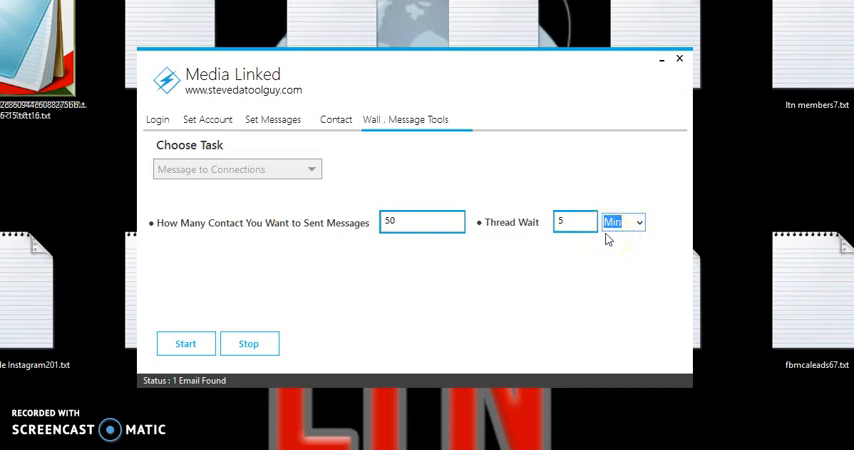
{"action": "mouse_move", "coordinate": [558, 184]}
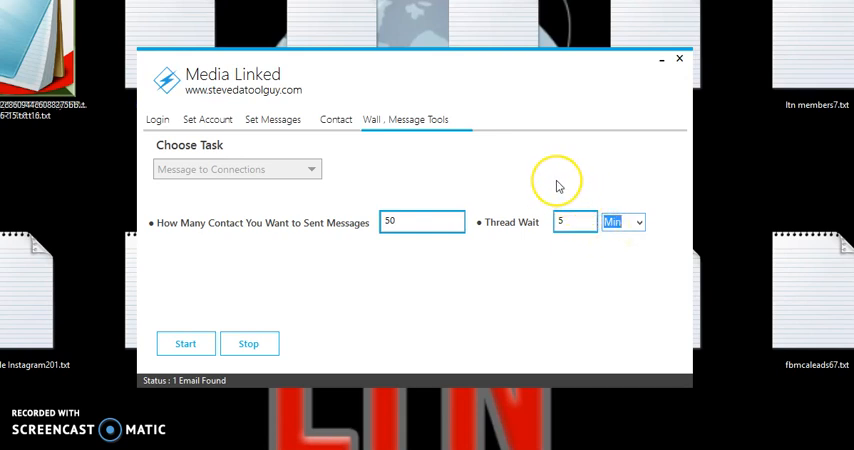
{"action": "mouse_move", "coordinate": [560, 188]}
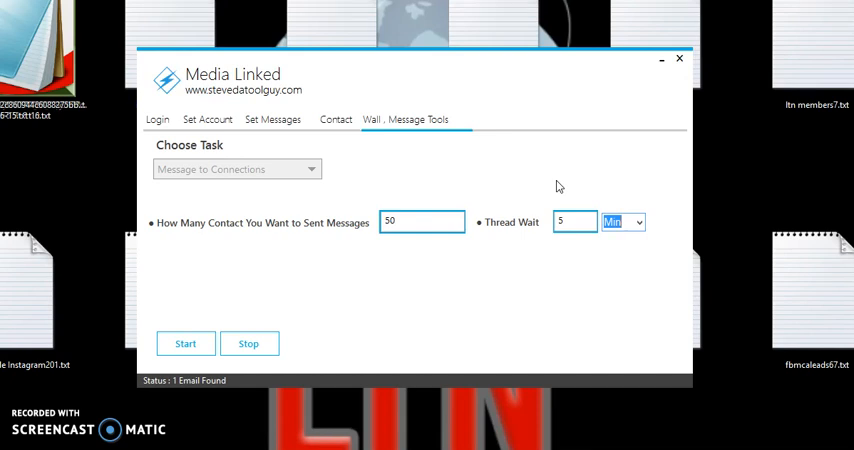
{"action": "left_click", "coordinate": [636, 222]}
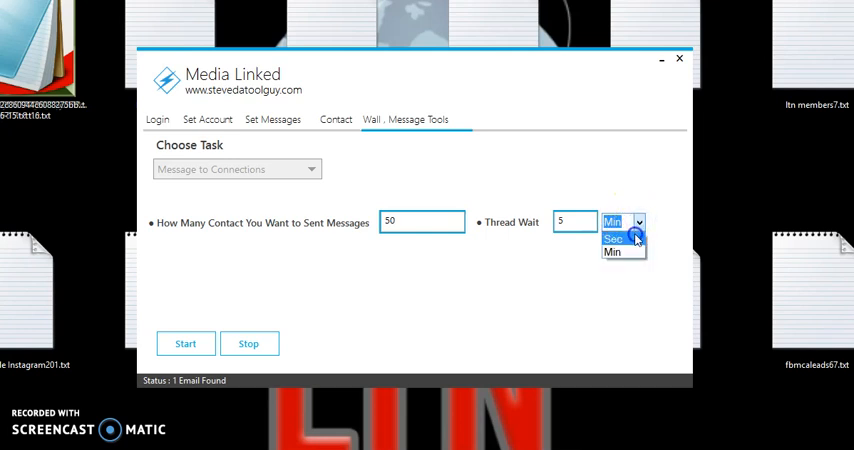
{"action": "left_click", "coordinate": [612, 238]}
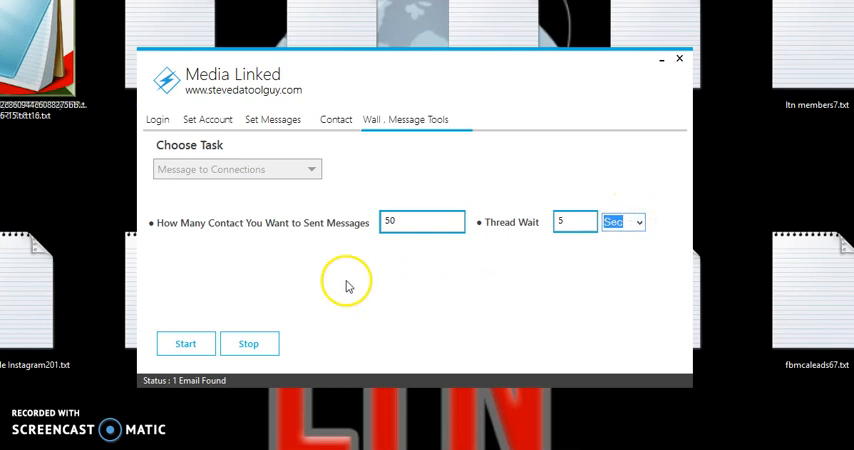
{"action": "mouse_move", "coordinate": [372, 24]}
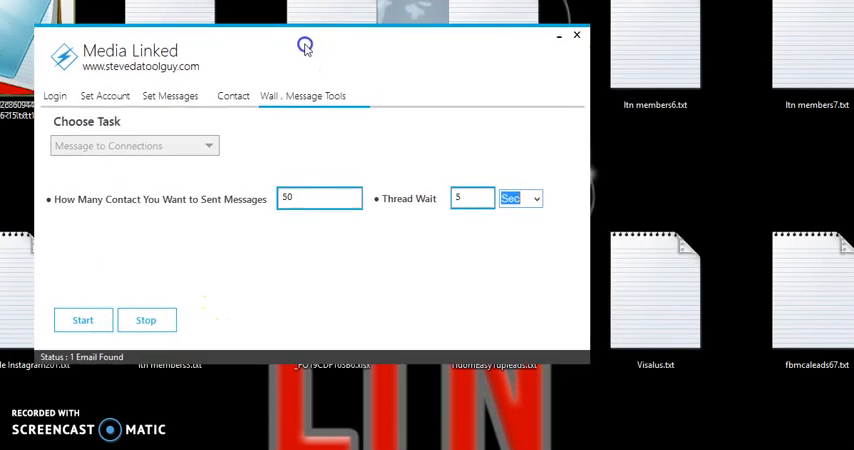
Step: Run Message to Connections in Chrome across contacts, then begin stopping the task
{"action": "left_click", "coordinate": [84, 320]}
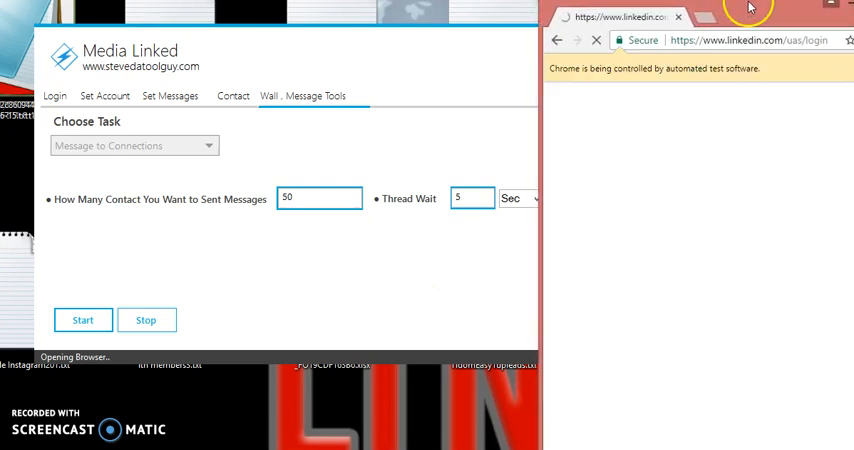
{"action": "mouse_move", "coordinate": [596, 104]}
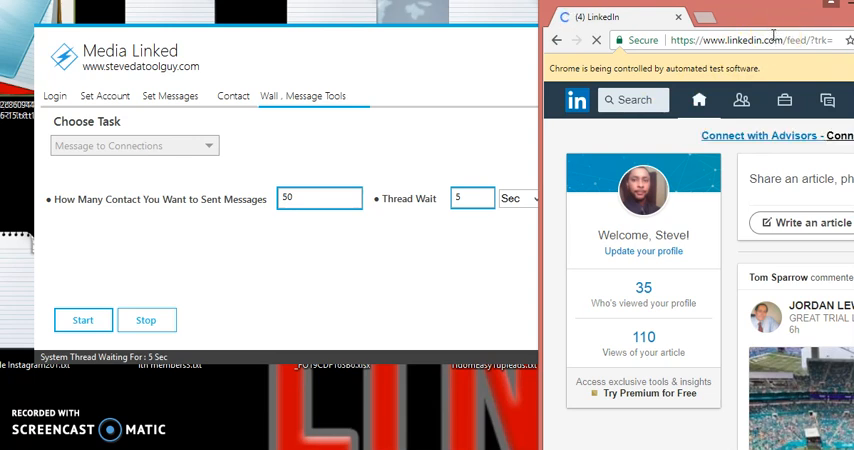
{"action": "mouse_move", "coordinate": [756, 20]}
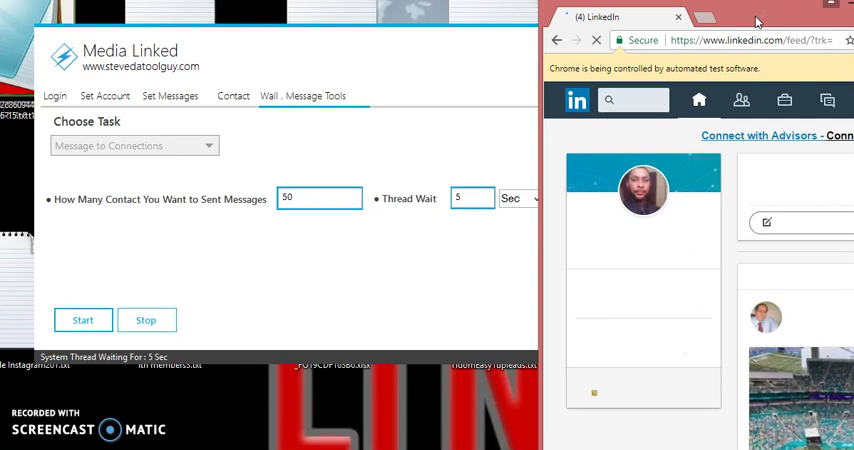
{"action": "left_click", "coordinate": [740, 100]}
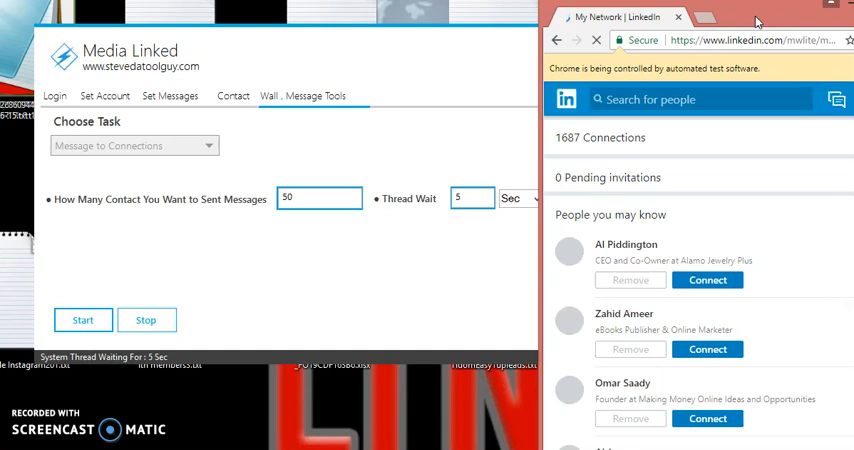
{"action": "left_click", "coordinate": [84, 320]}
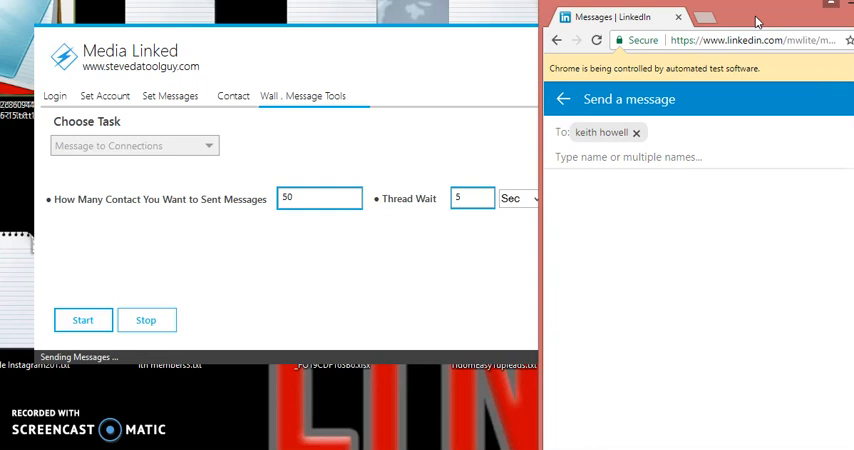
{"action": "mouse_move", "coordinate": [766, 324]}
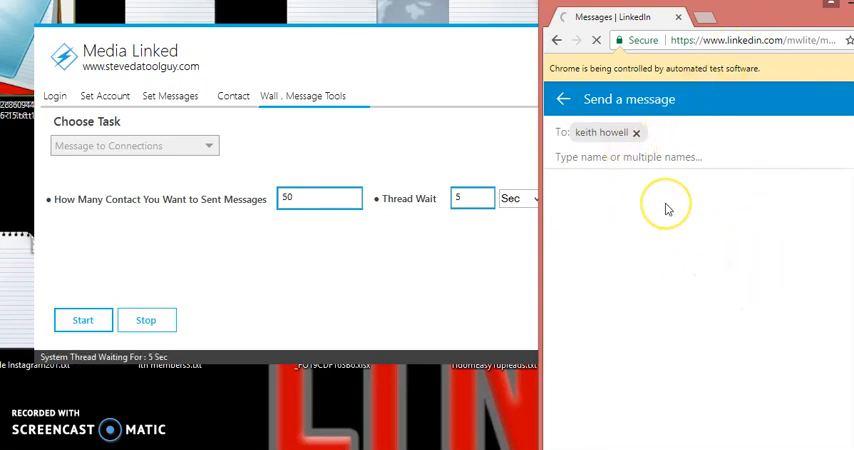
{"action": "left_click", "coordinate": [600, 132]}
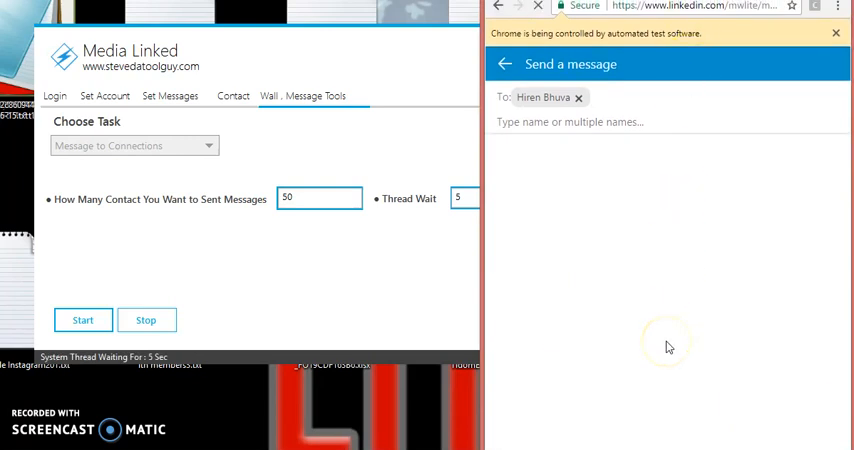
{"action": "left_click", "coordinate": [544, 96]}
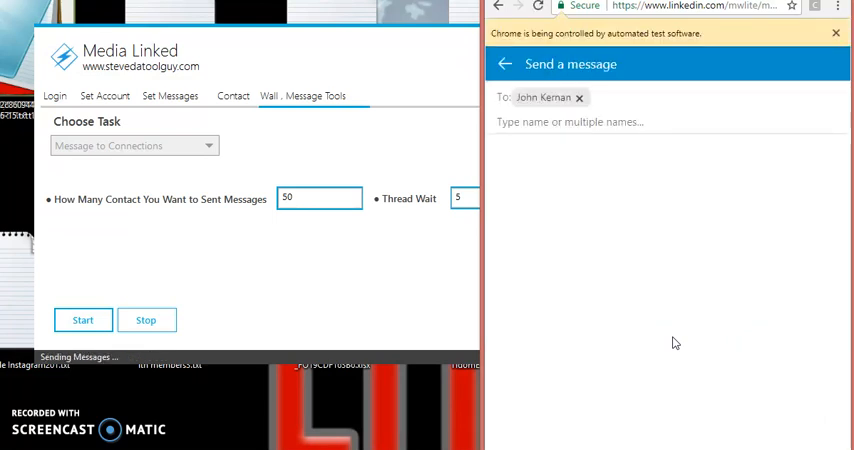
{"action": "left_click", "coordinate": [146, 320]}
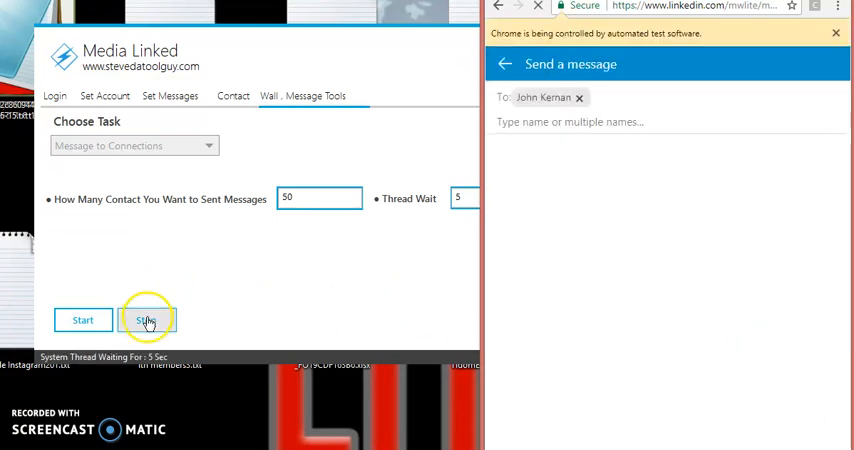
Step: Stop the messaging run fully so the automated LinkedIn browser closes
{"action": "left_click", "coordinate": [148, 320]}
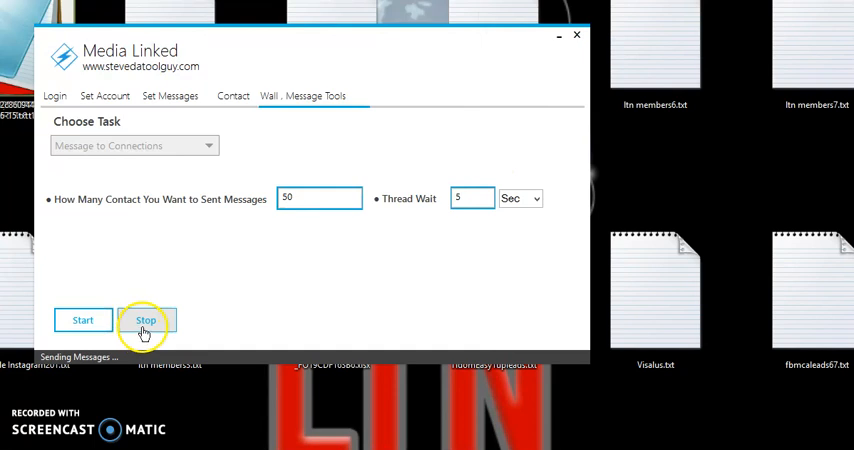
{"action": "mouse_move", "coordinate": [276, 316]}
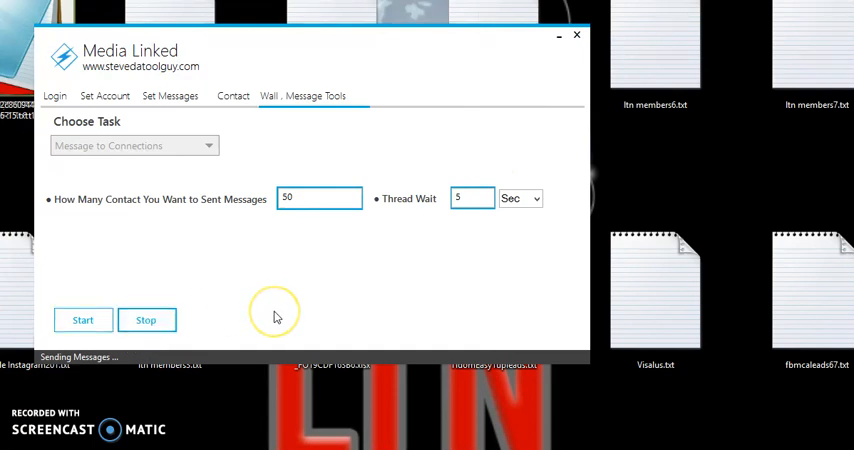
{"action": "mouse_move", "coordinate": [272, 284]}
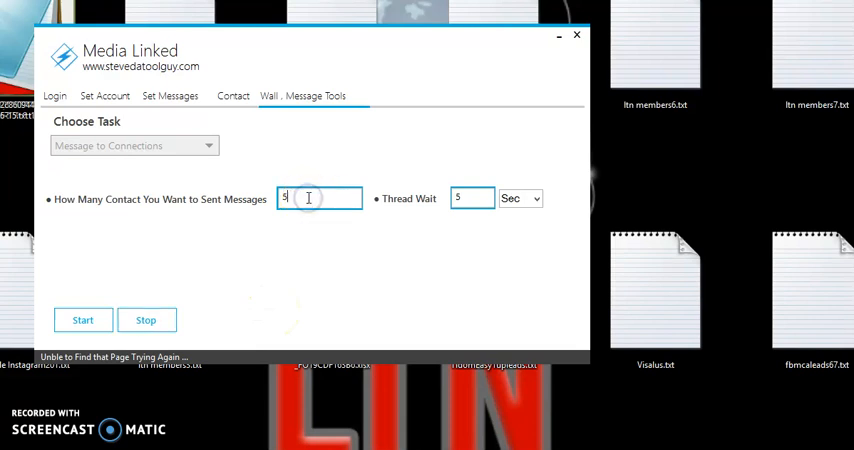
{"action": "left_click", "coordinate": [472, 198]}
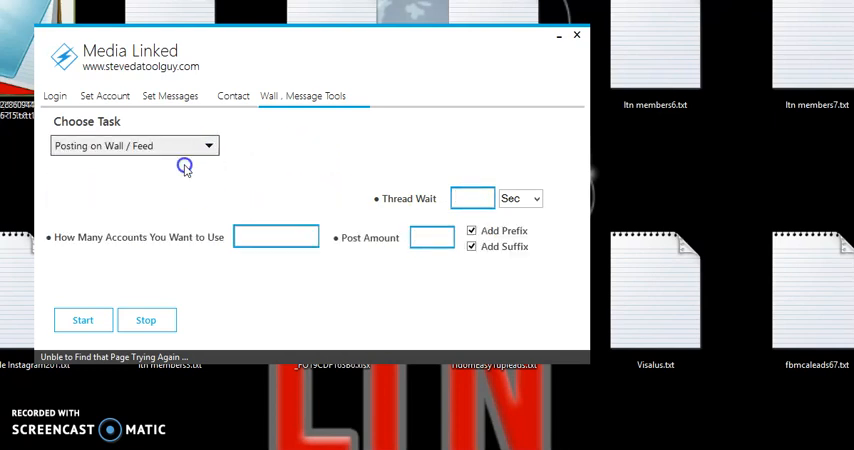
{"action": "mouse_move", "coordinate": [448, 208]}
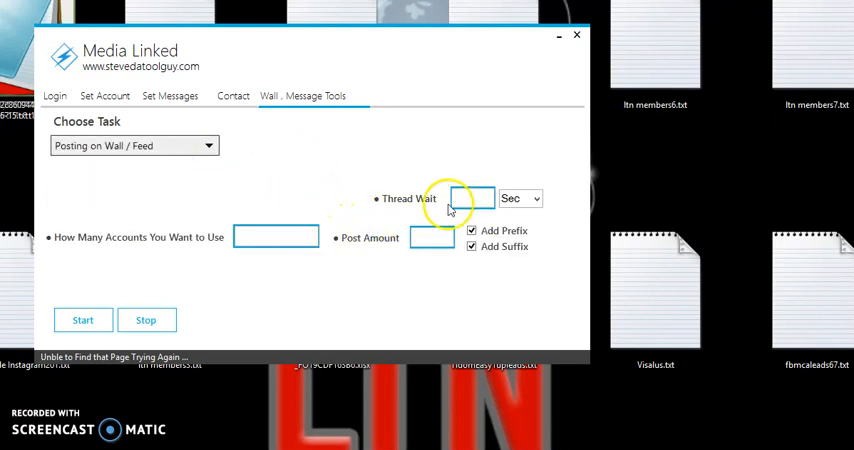
Step: Set the posting task to 1 account with a 5-second thread wait
{"action": "left_click", "coordinate": [470, 198]}
{"action": "type", "text": "60"}
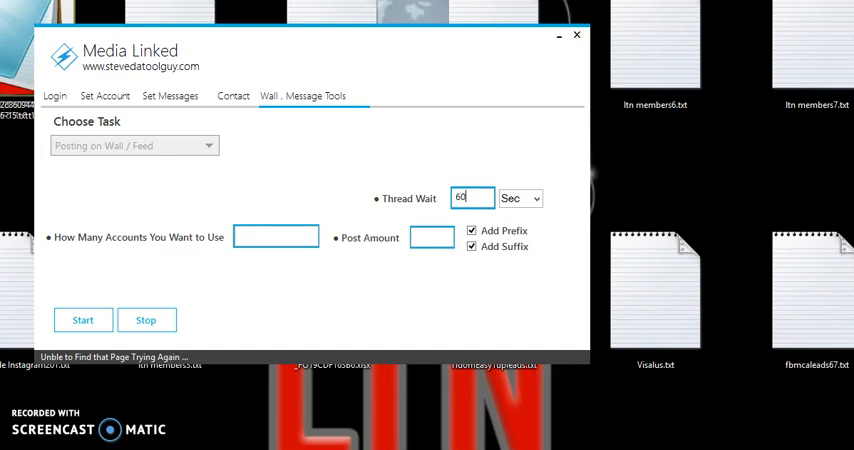
{"action": "mouse_move", "coordinate": [342, 204]}
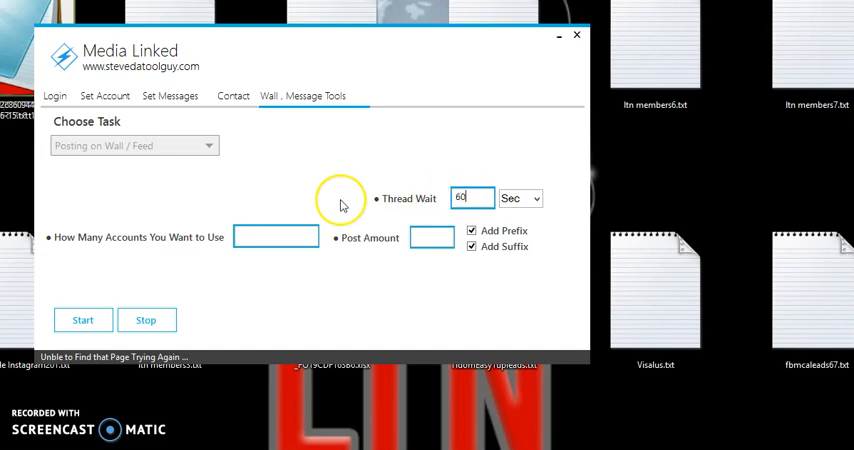
{"action": "mouse_move", "coordinate": [340, 204]}
{"action": "type", "text": "1"}
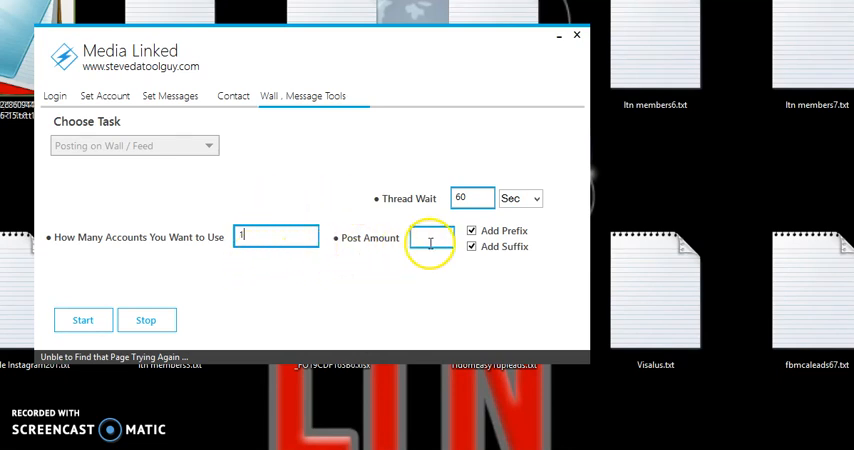
{"action": "mouse_move", "coordinate": [260, 208]}
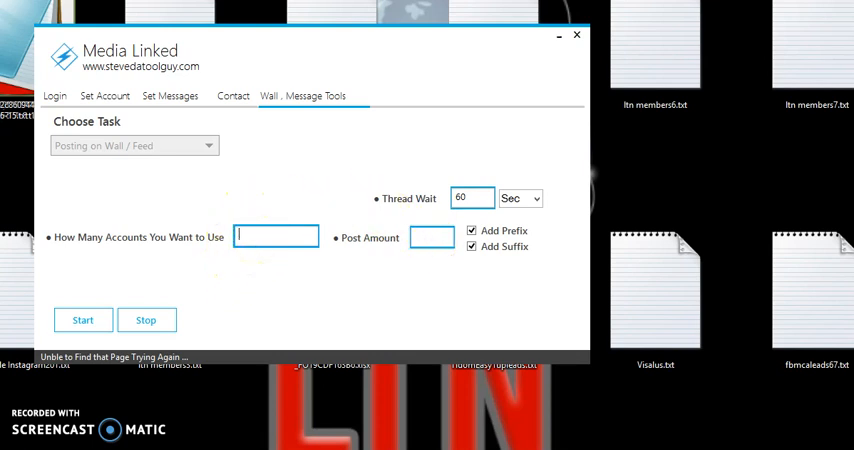
{"action": "type", "text": "10"}
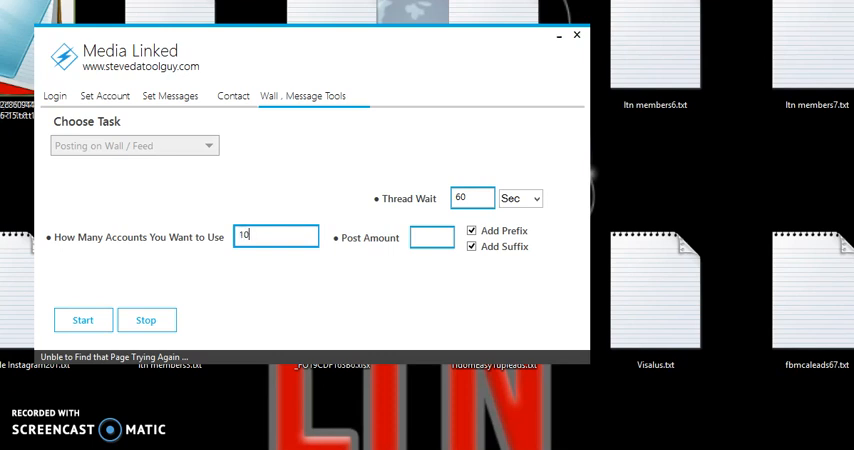
{"action": "key", "text": "Backspace"}
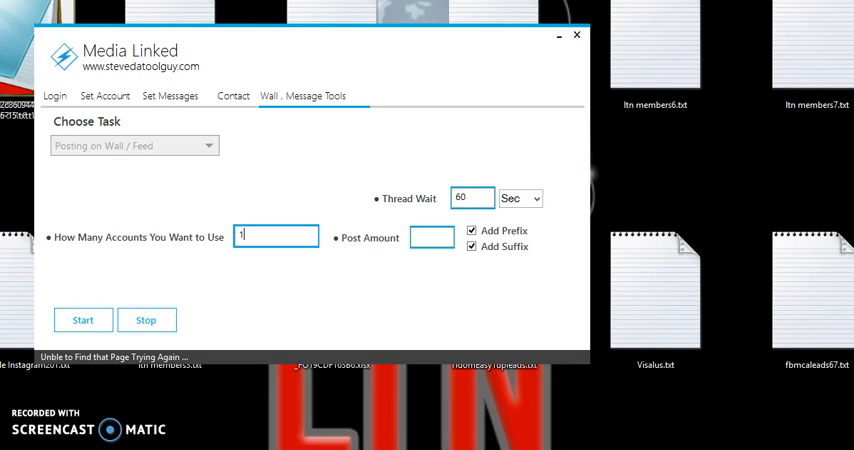
{"action": "left_click", "coordinate": [472, 198]}
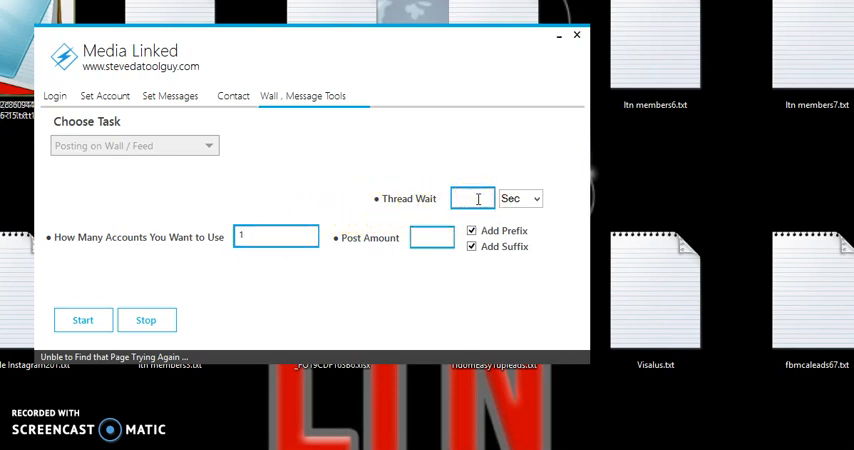
{"action": "type", "text": "5"}
{"action": "left_click", "coordinate": [432, 236]}
{"action": "type", "text": "2"}
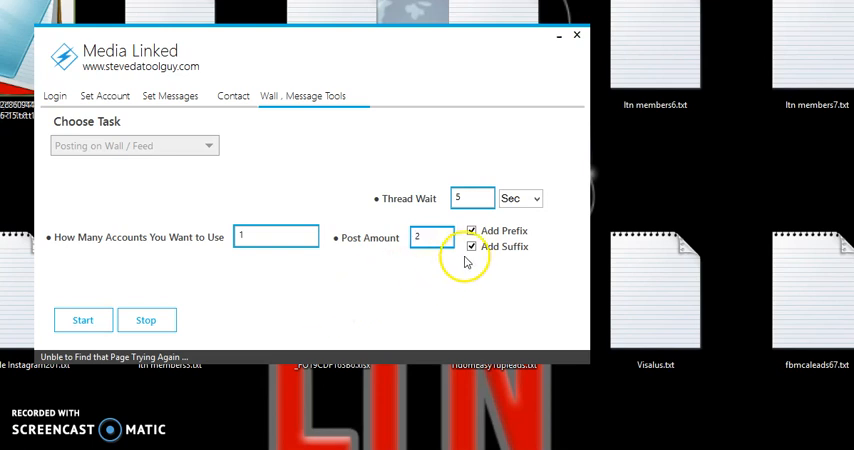
Step: Enable Add Prefix and Add Suffix for the wall/feed posts
{"action": "left_click", "coordinate": [470, 232]}
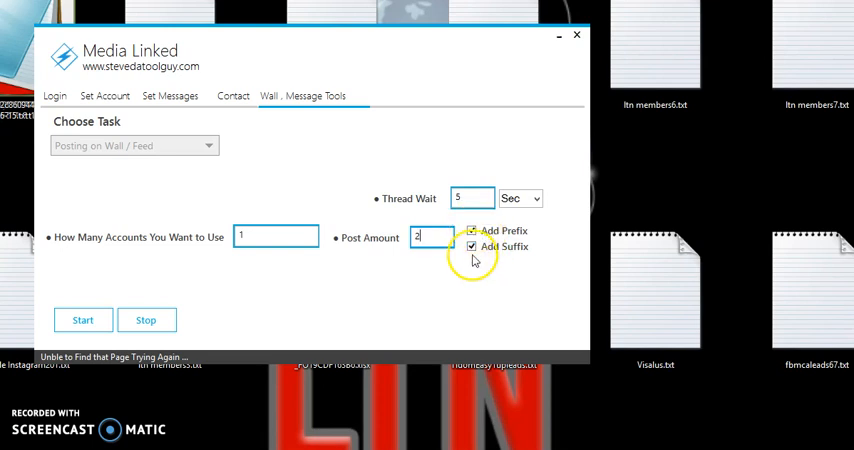
{"action": "left_click", "coordinate": [470, 232]}
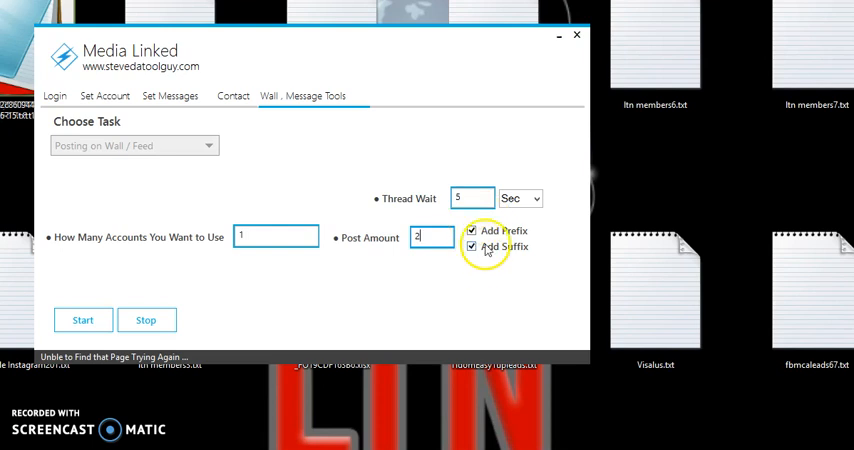
{"action": "left_click", "coordinate": [472, 248]}
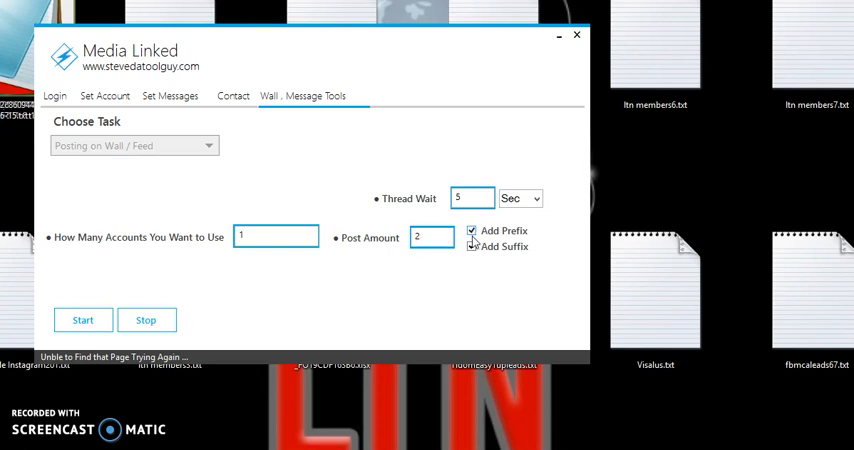
{"action": "left_click", "coordinate": [470, 248]}
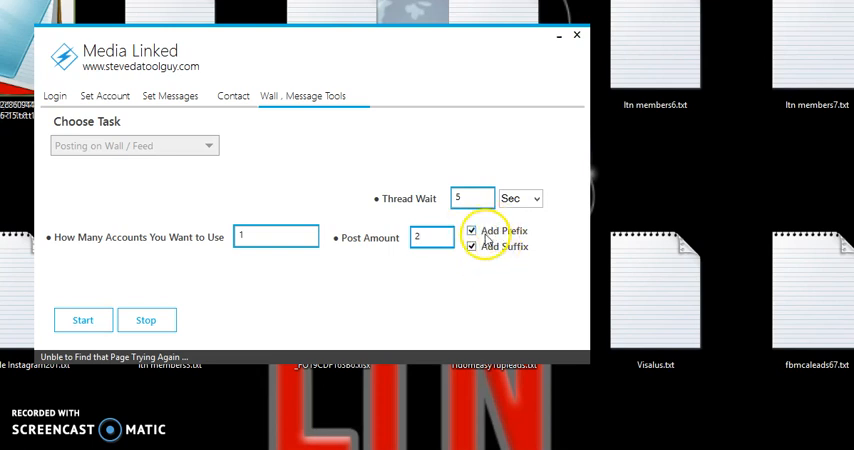
{"action": "mouse_move", "coordinate": [208, 272]}
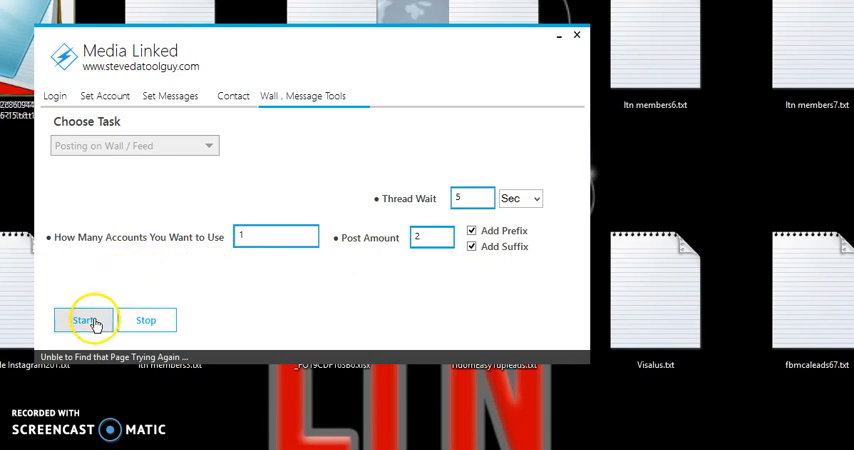
Step: Start the wall posting run, which logs into LinkedIn and posts "Hi Hows it going?" to the feed
{"action": "left_click", "coordinate": [84, 320]}
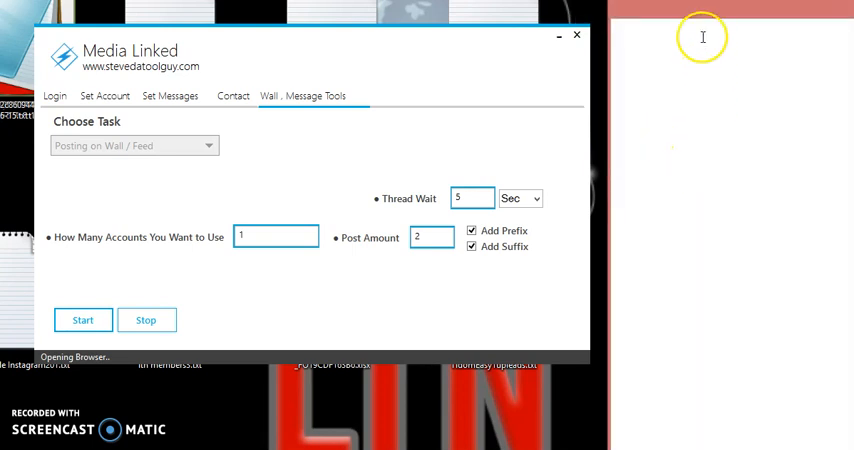
{"action": "left_click", "coordinate": [84, 320]}
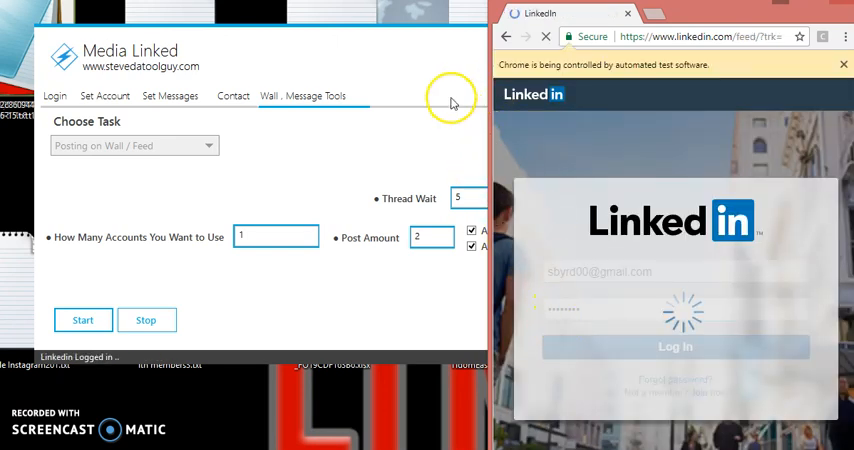
{"action": "mouse_move", "coordinate": [452, 104]}
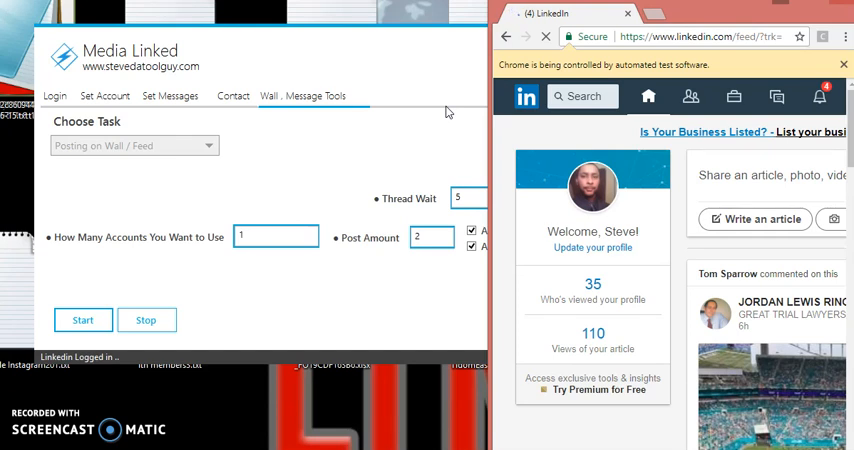
{"action": "left_click", "coordinate": [690, 96]}
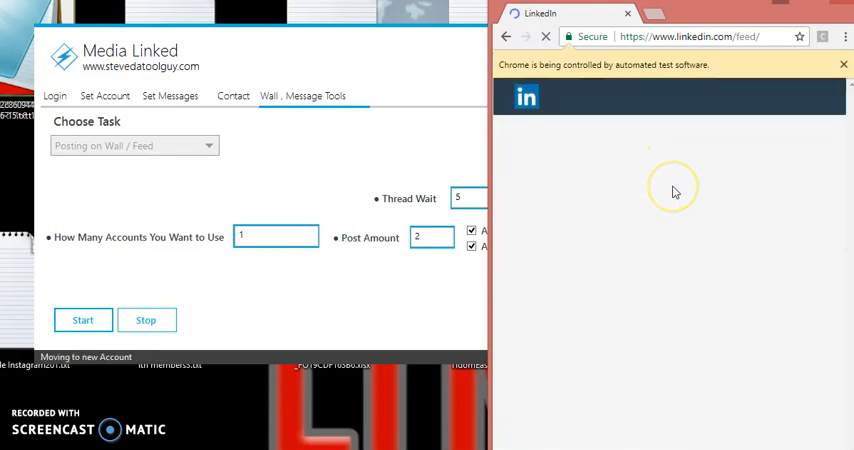
{"action": "mouse_move", "coordinate": [544, 226]}
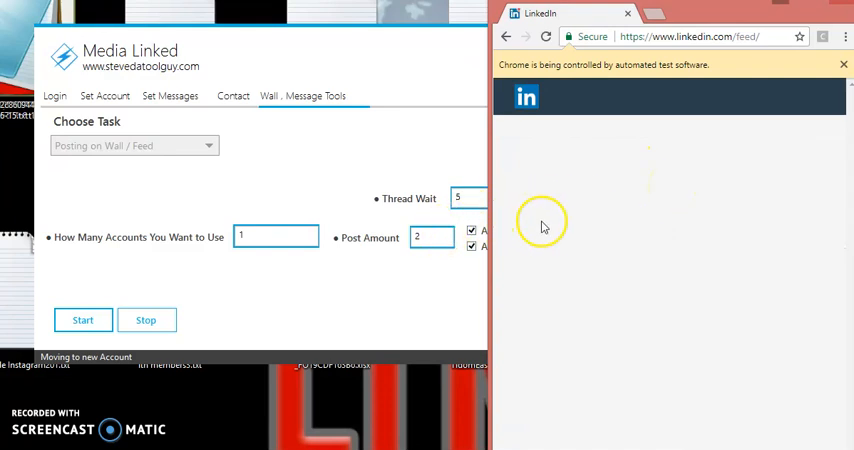
{"action": "mouse_move", "coordinate": [644, 220]}
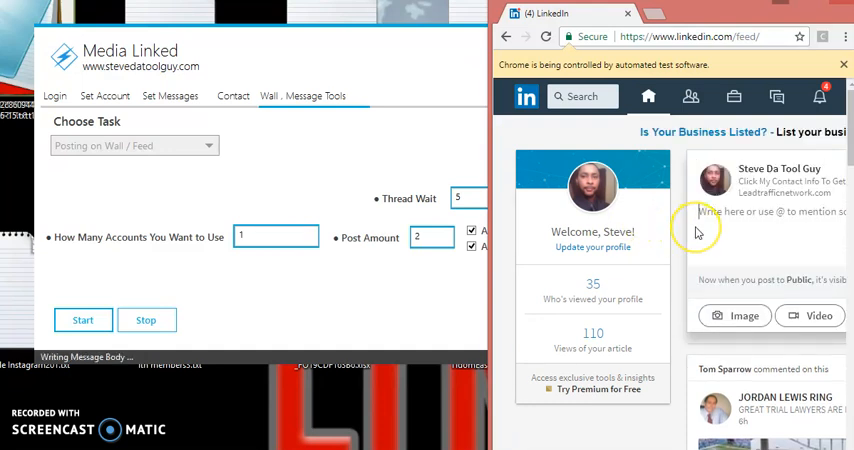
{"action": "type", "text": "Hi Hows it"}
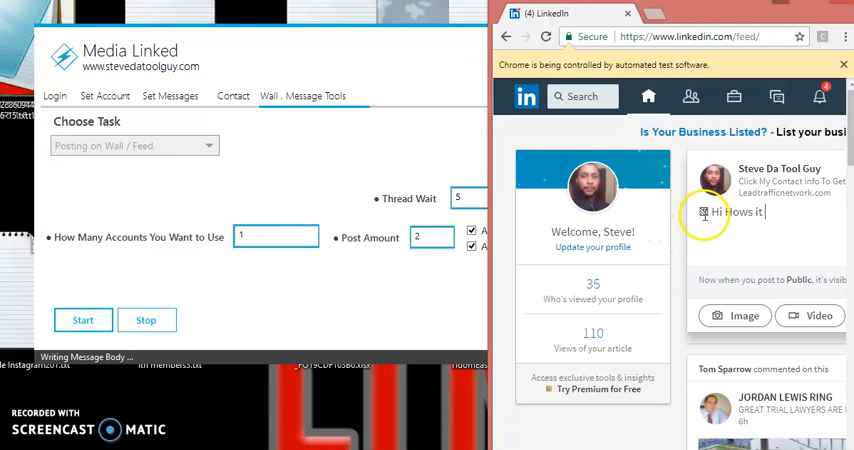
{"action": "type", "text": "going?"}
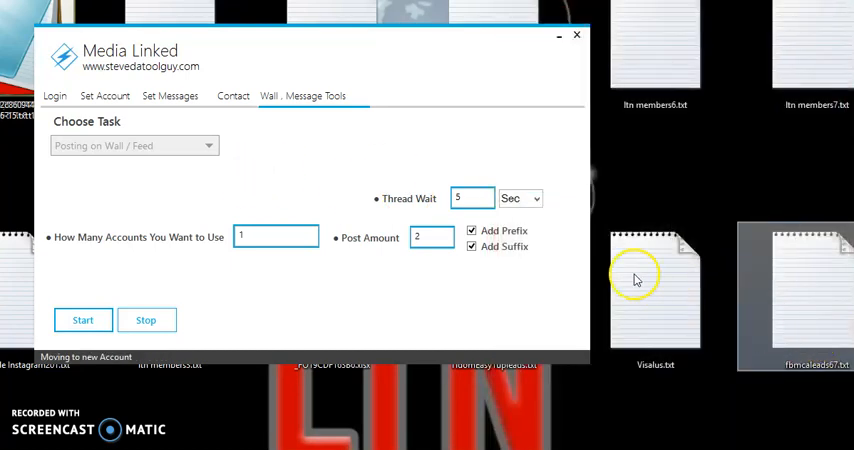
{"action": "mouse_move", "coordinate": [252, 300]}
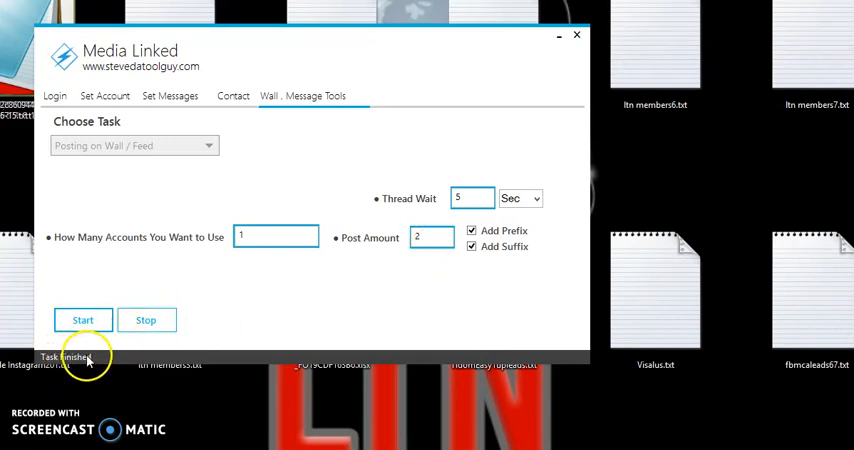
{"action": "mouse_move", "coordinate": [296, 318]}
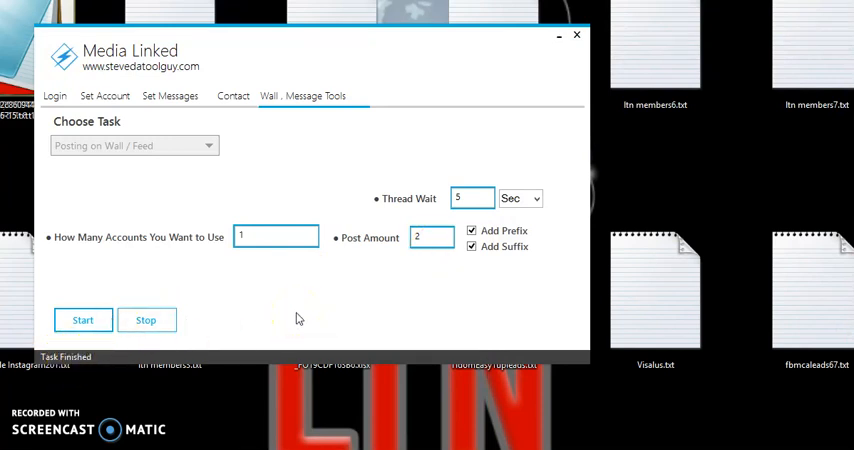